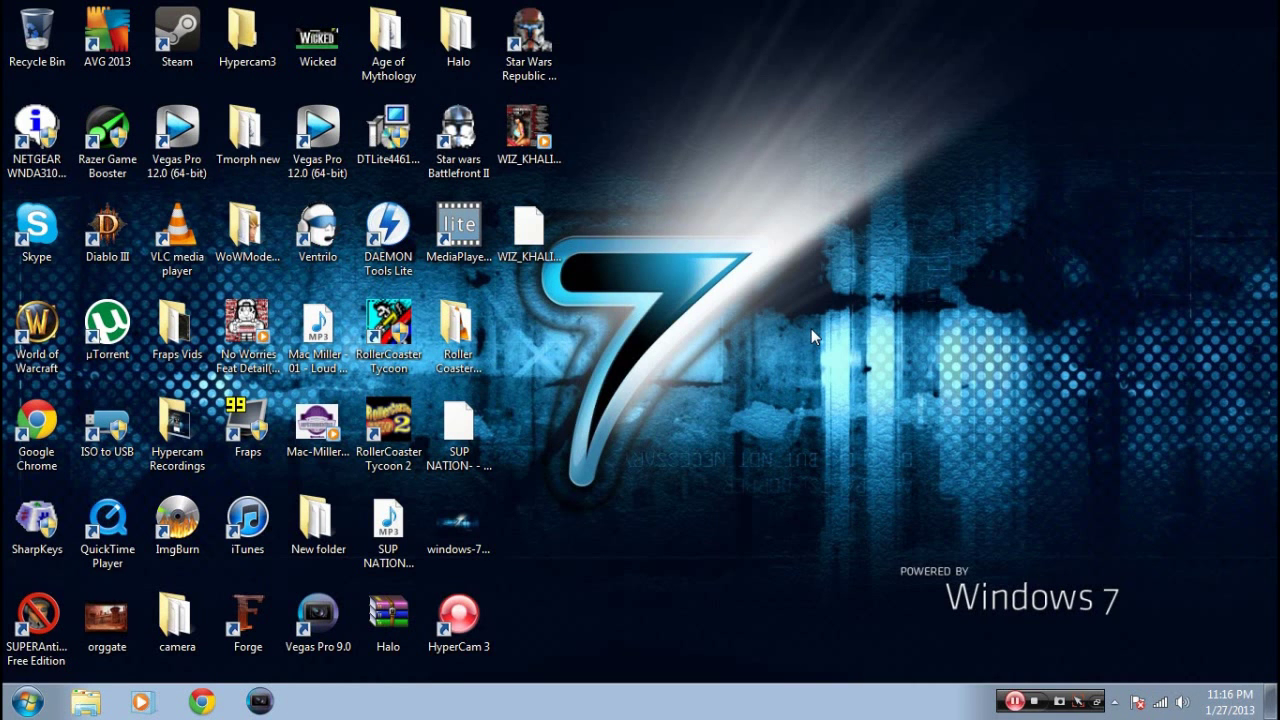
Step: Open the computer's System properties page from the Start menu's Computer entry
{"action": "left_click", "coordinate": [15, 701]}
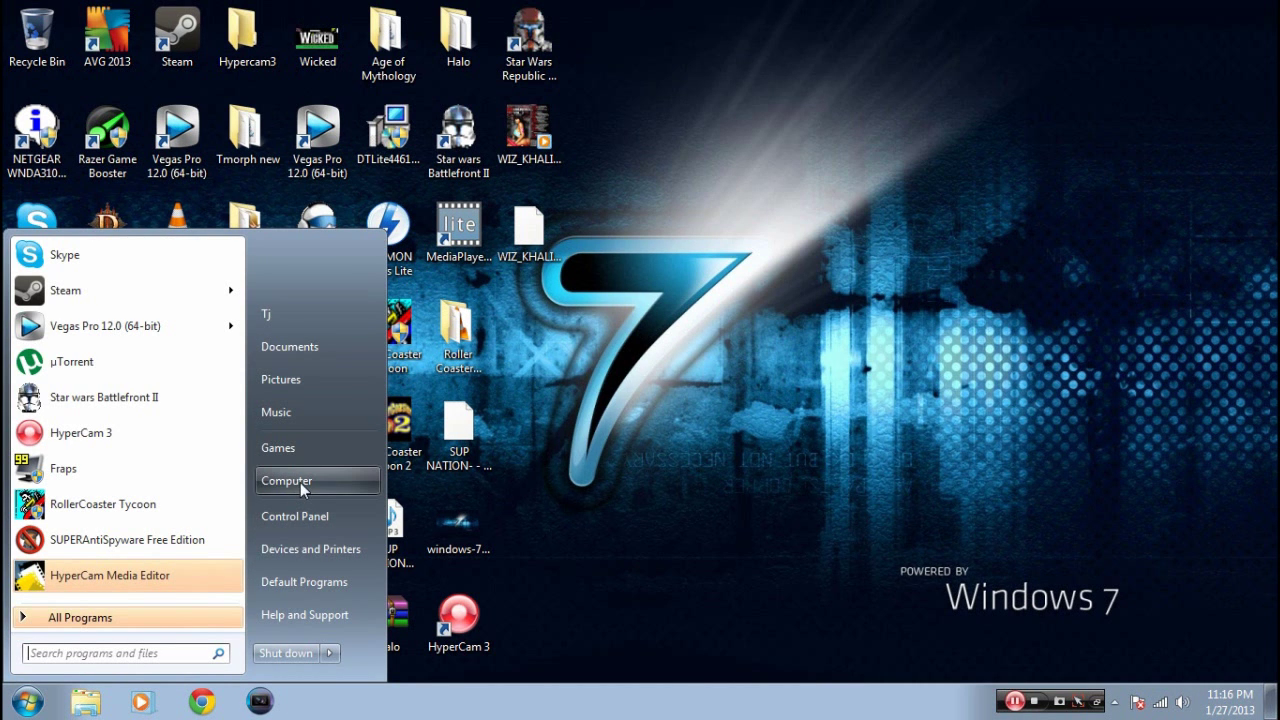
{"action": "right_click", "coordinate": [286, 481]}
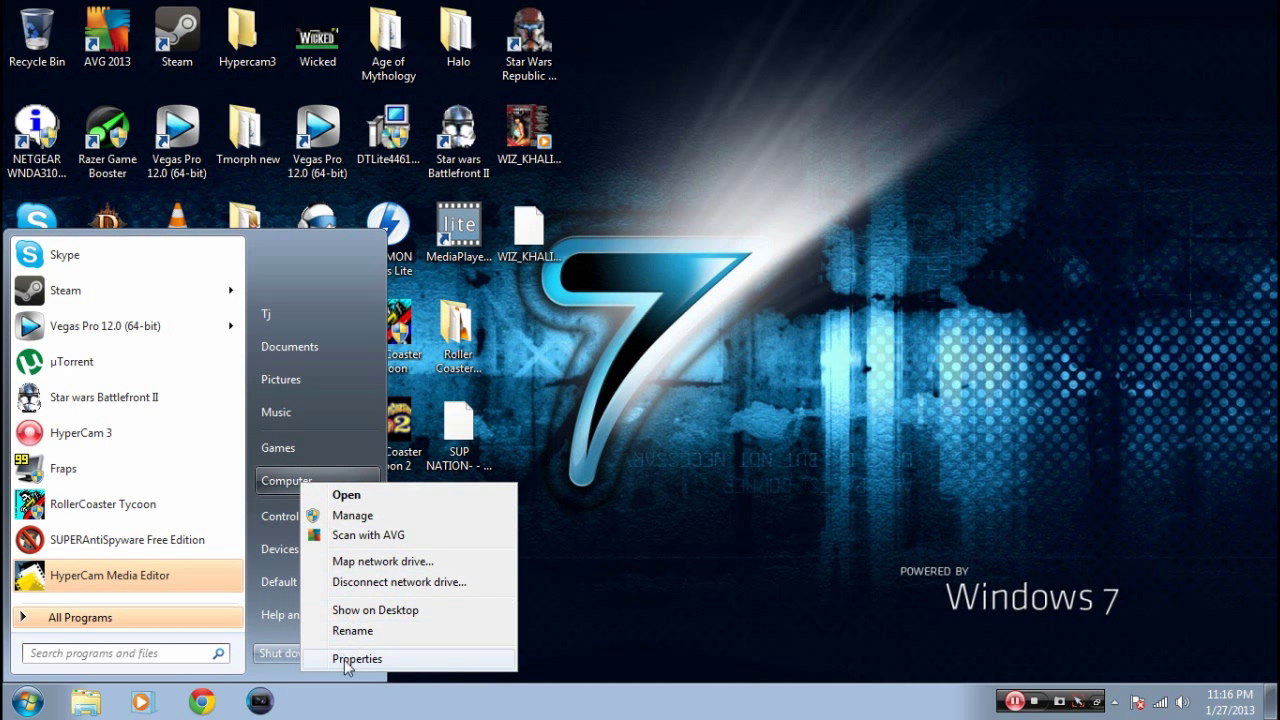
{"action": "left_click", "coordinate": [357, 658]}
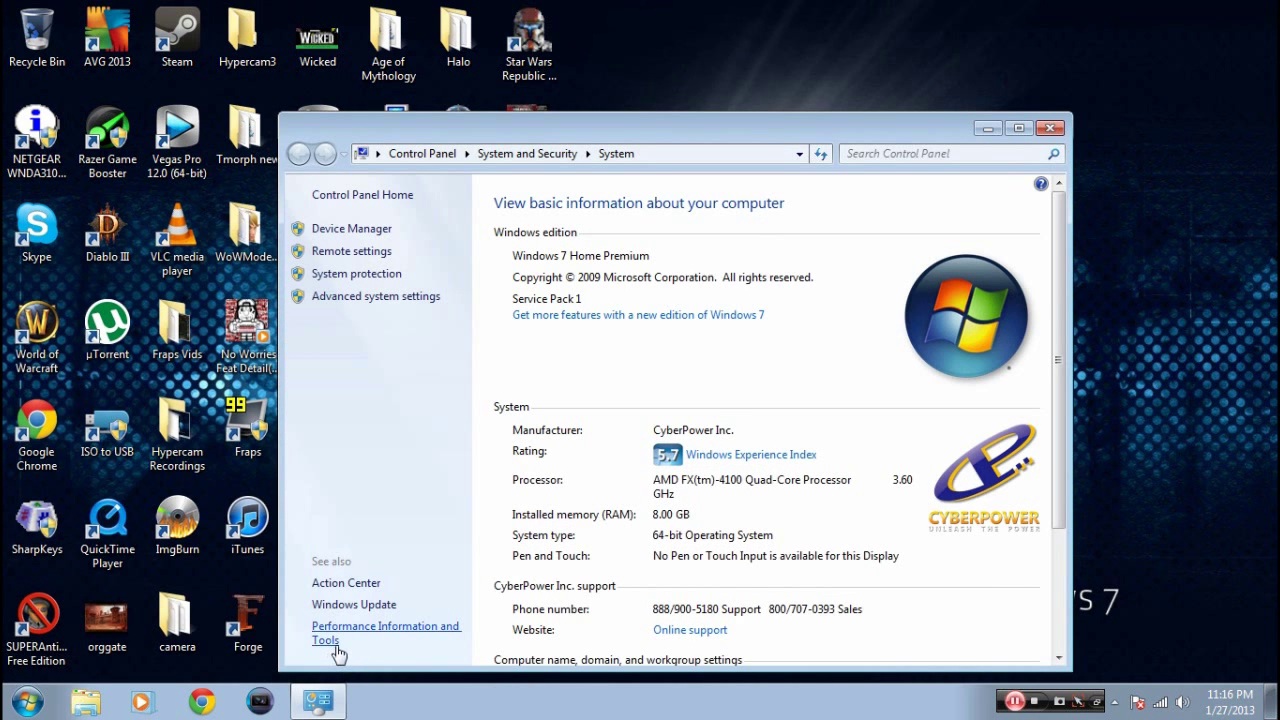
{"action": "mouse_move", "coordinate": [375, 296]}
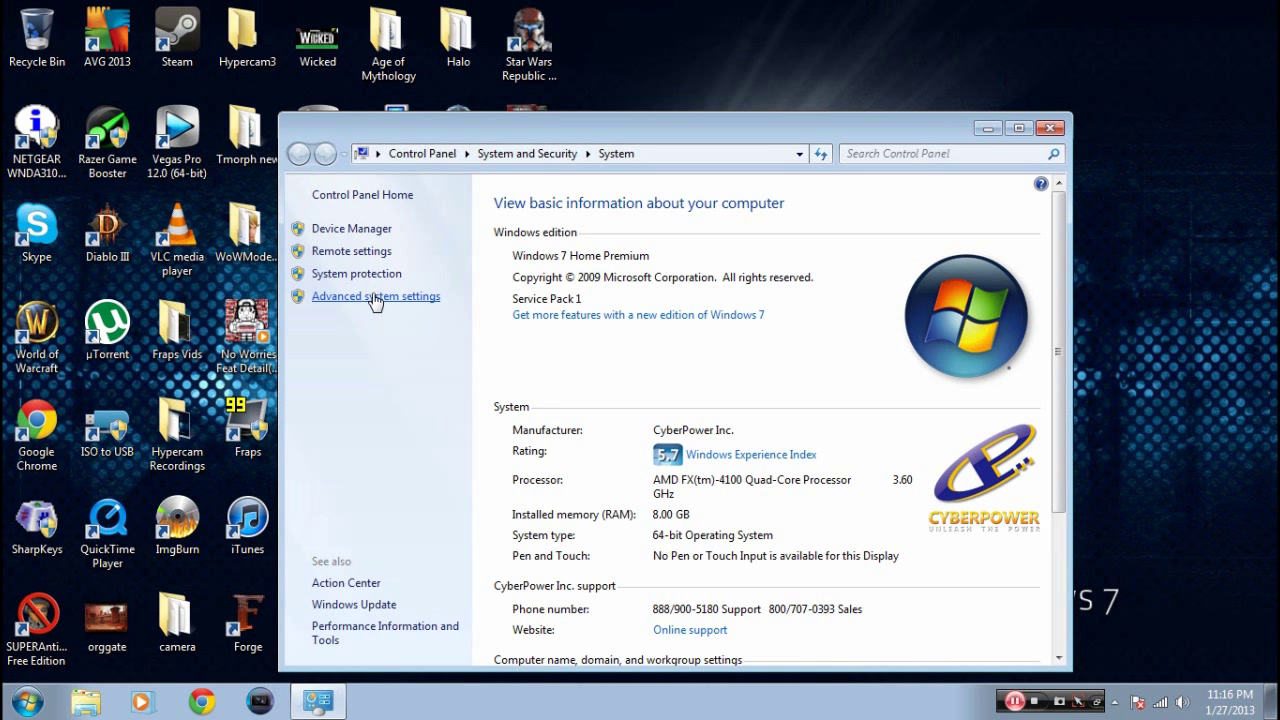
Step: Choose Adjust for best performance, keeping visual styles and smooth screen-font edges, and apply
{"action": "left_click", "coordinate": [376, 296]}
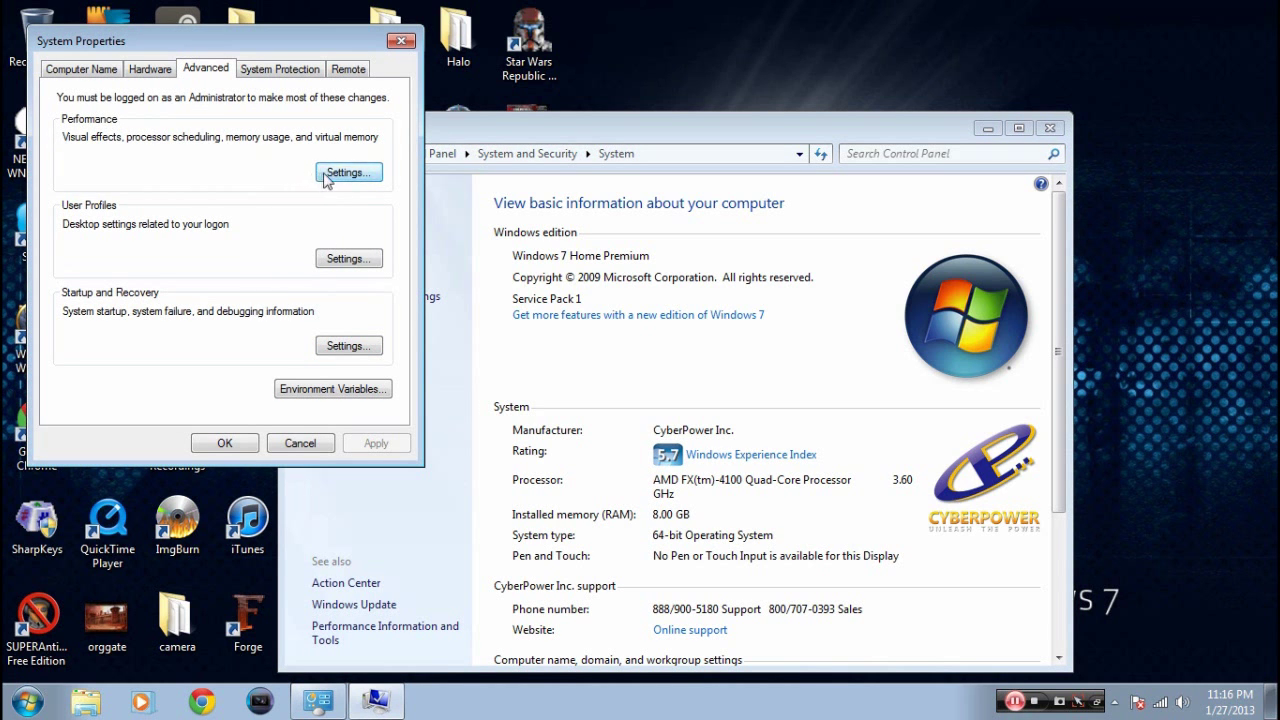
{"action": "left_click", "coordinate": [348, 172]}
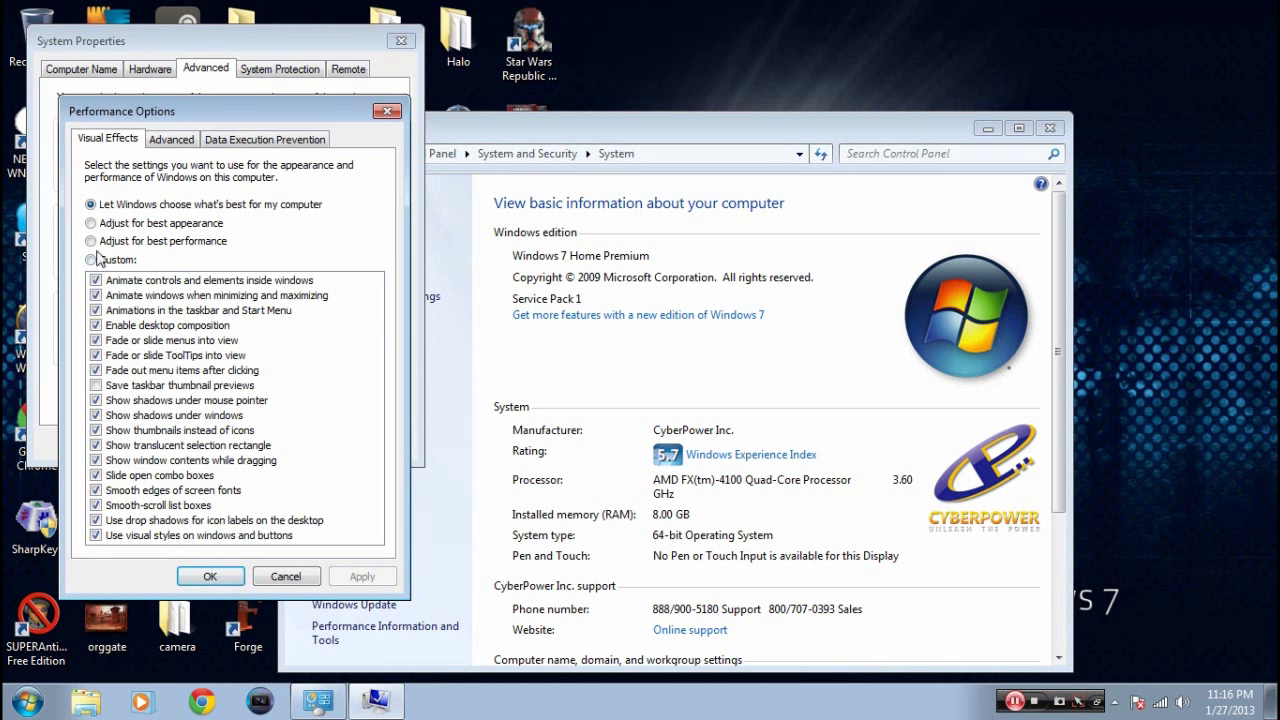
{"action": "left_click", "coordinate": [92, 240]}
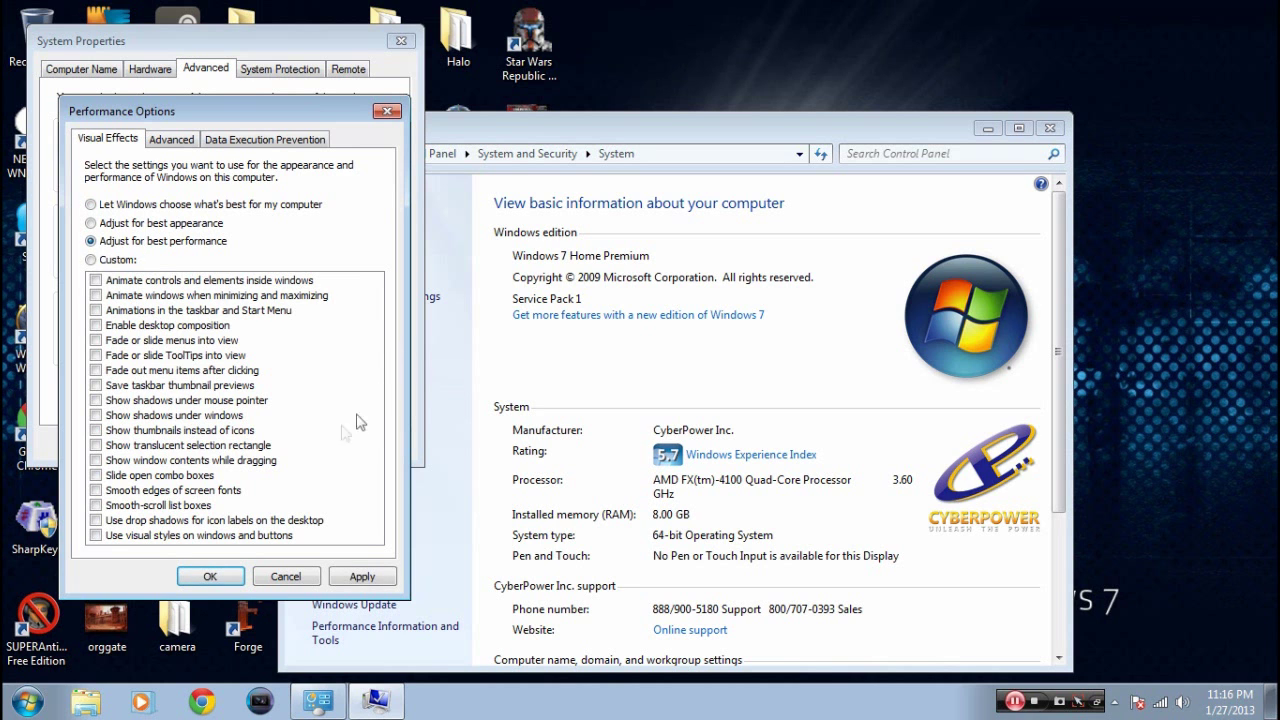
{"action": "left_click", "coordinate": [96, 534]}
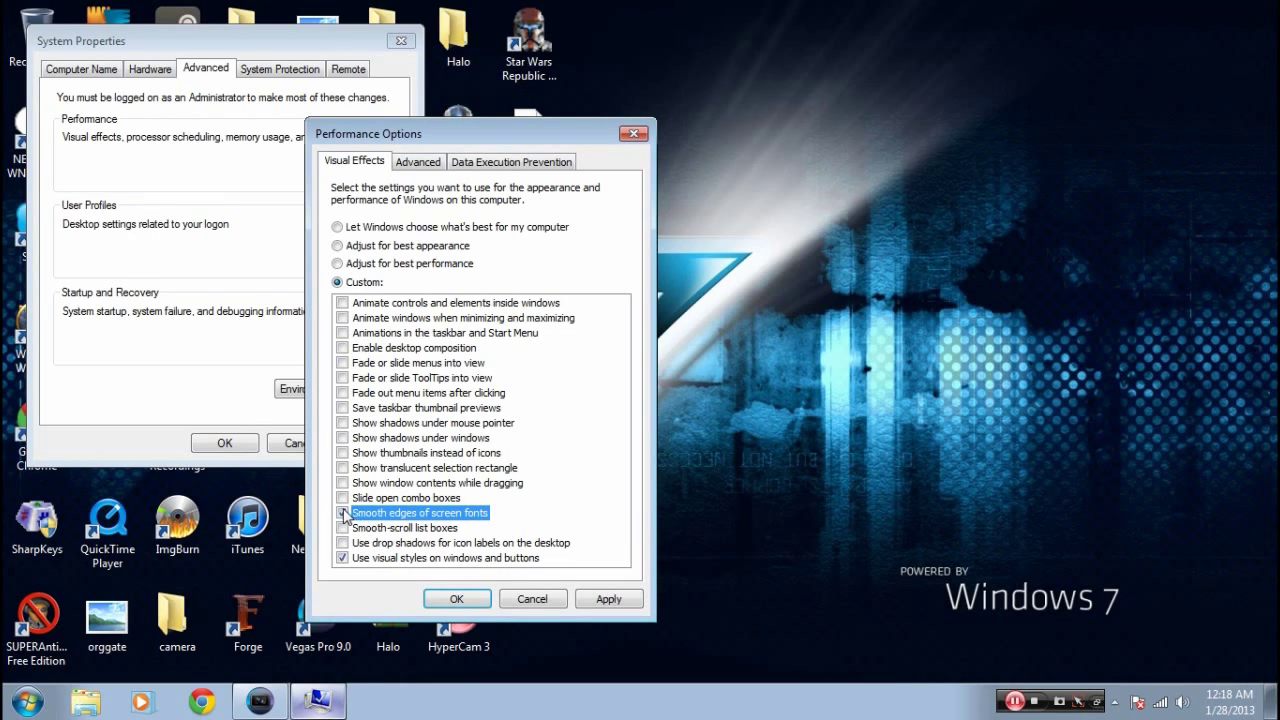
{"action": "left_click", "coordinate": [343, 512]}
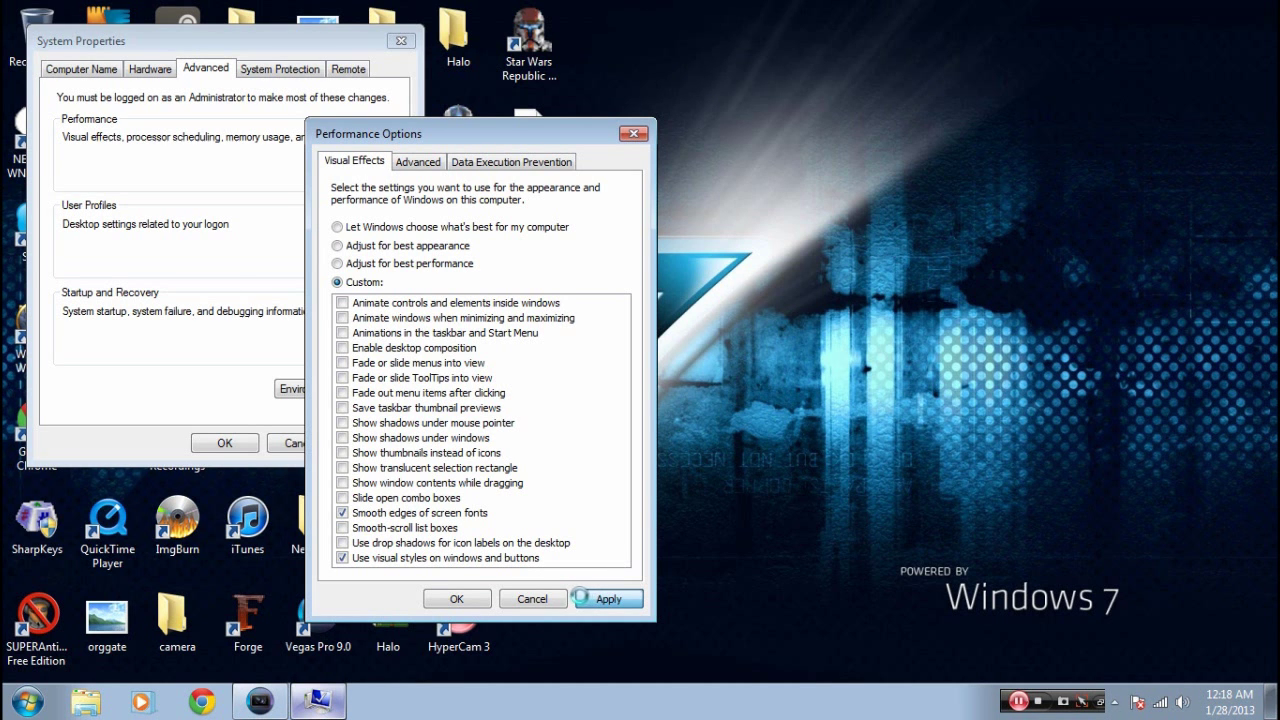
{"action": "left_click", "coordinate": [456, 598]}
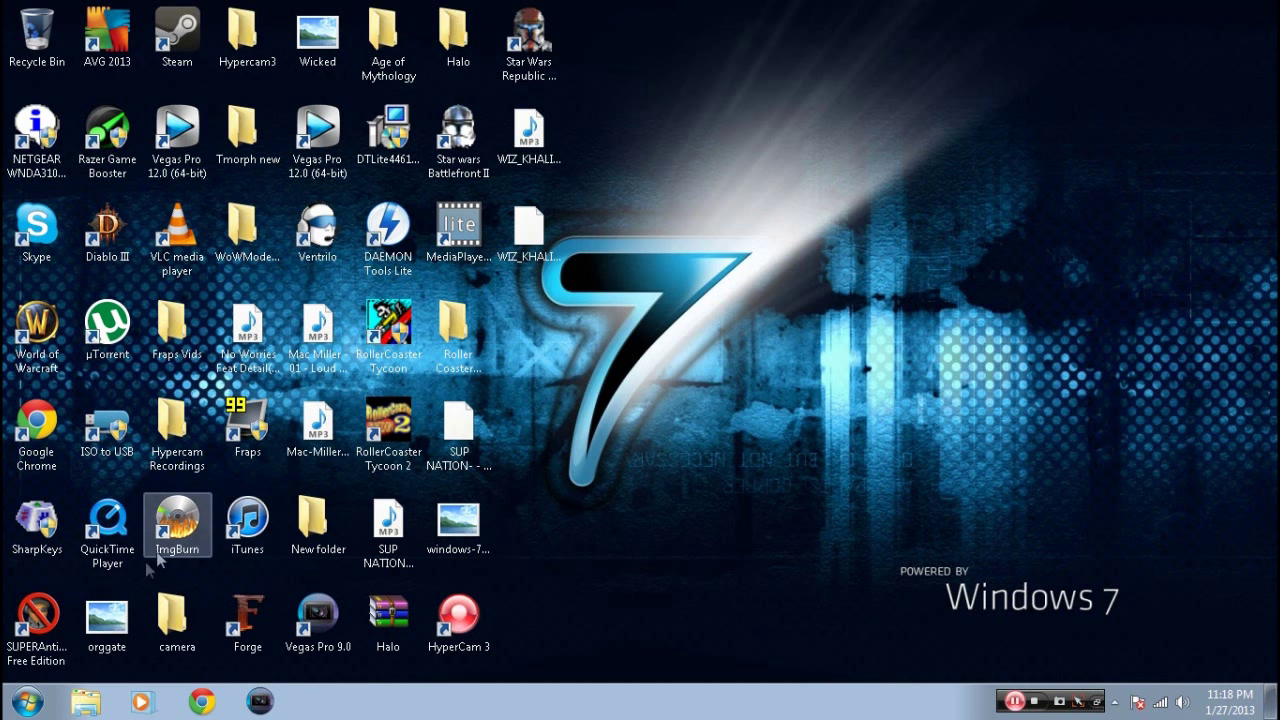
Step: Search the Start menu for Run and enter Msconfig in the Run box
{"action": "left_click", "coordinate": [27, 700]}
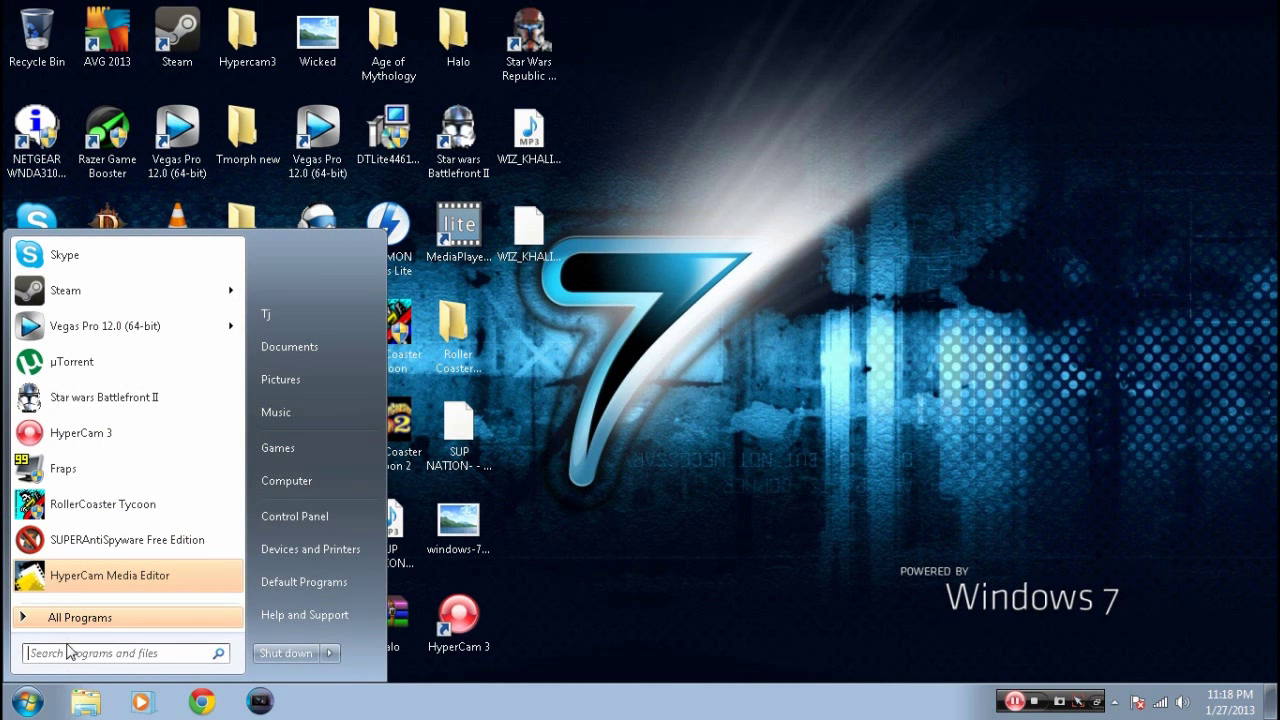
{"action": "type", "text": "R"}
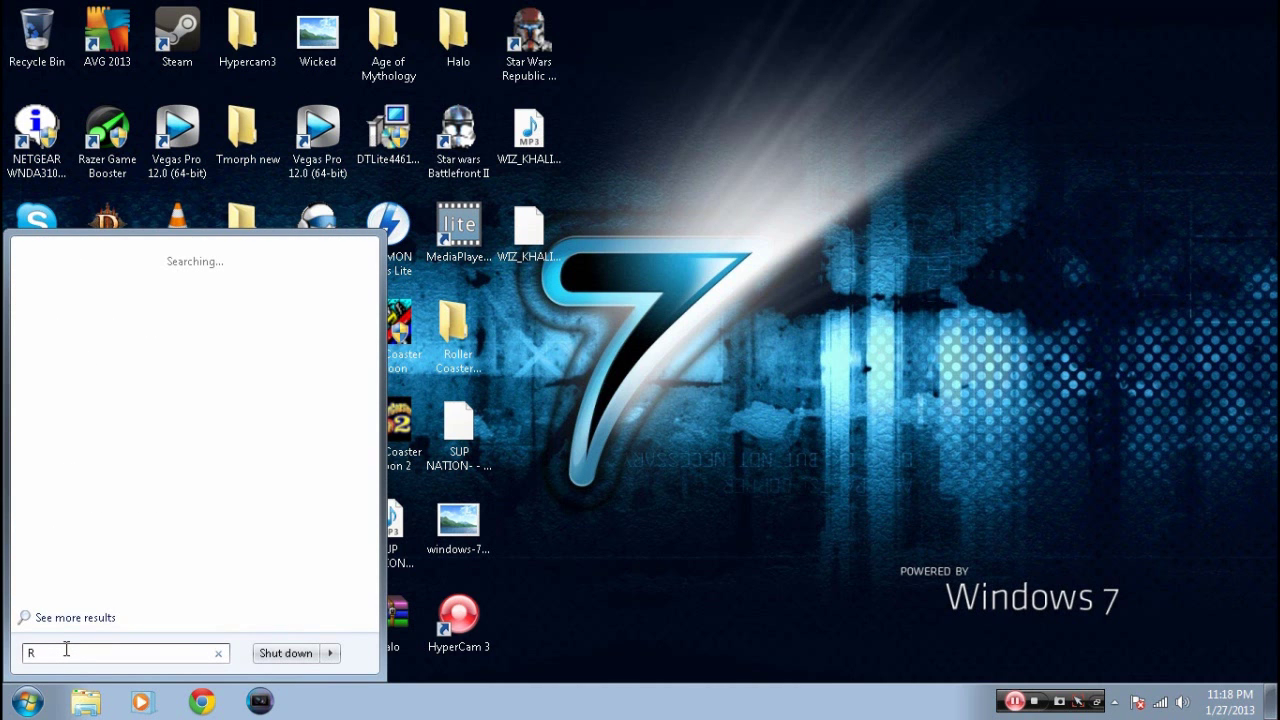
{"action": "type", "text": "un"}
{"action": "type", "text": "M"}
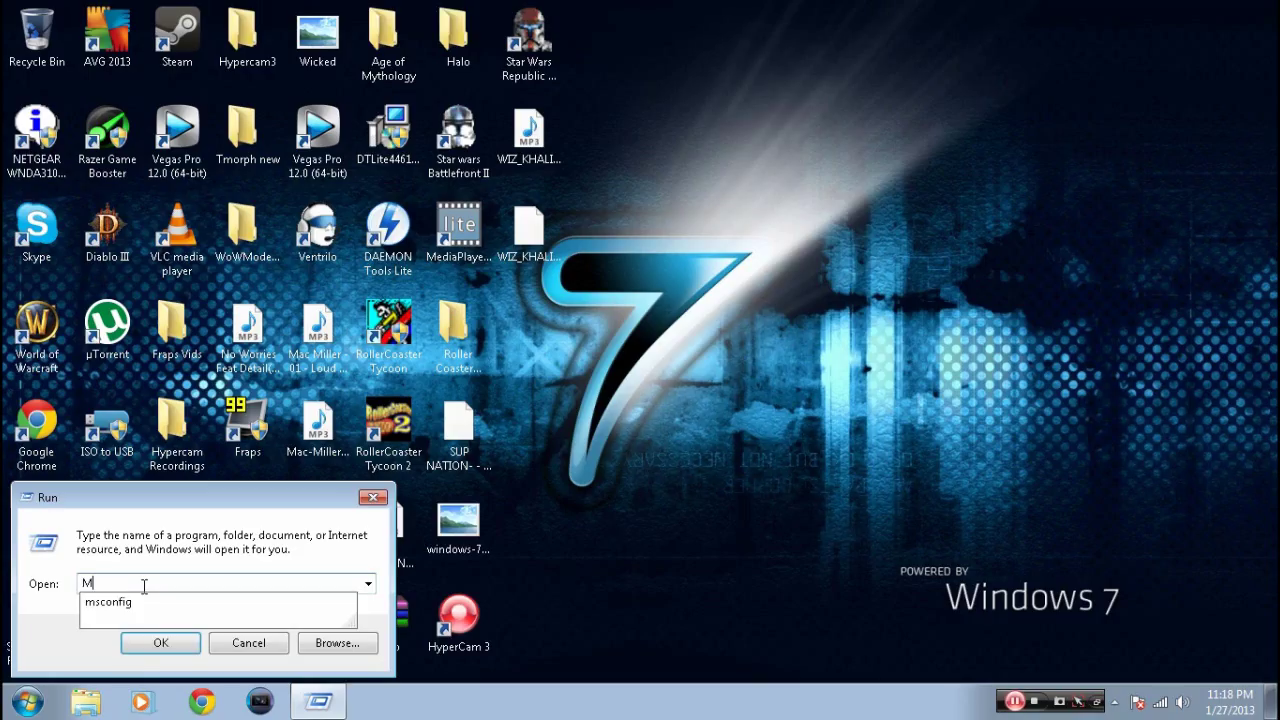
{"action": "type", "text": "sconfig"}
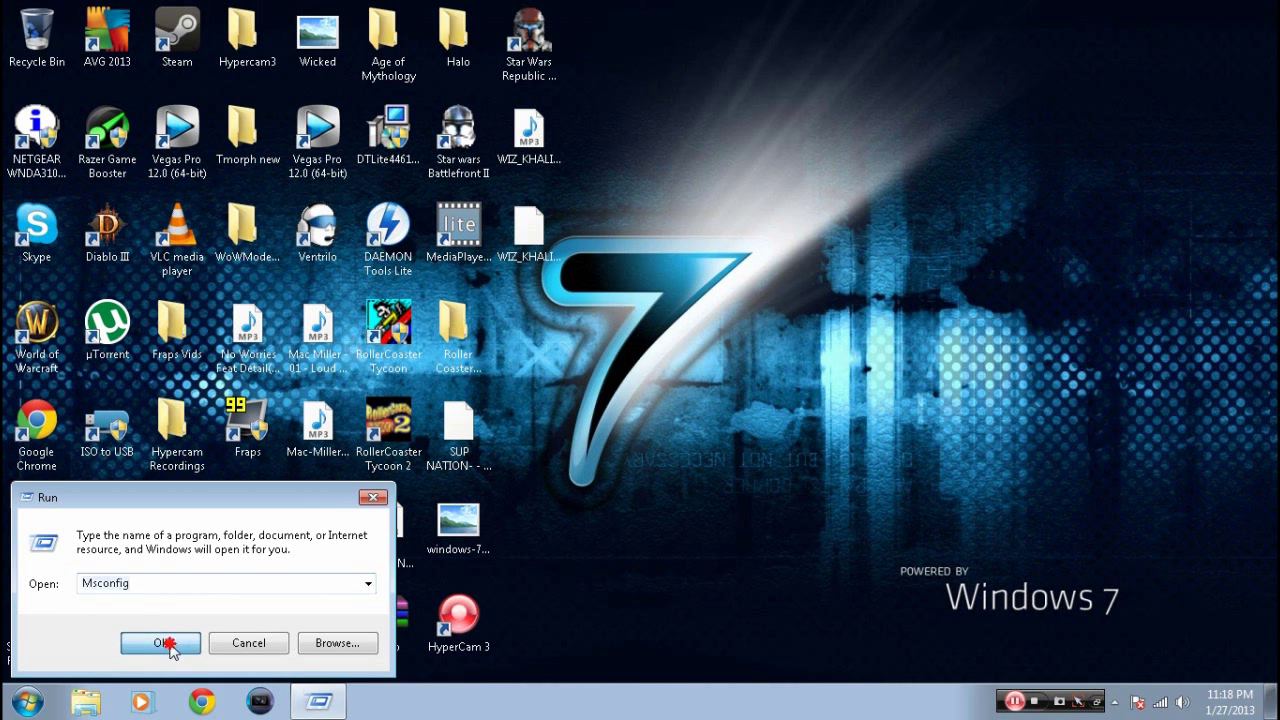
Step: Launch System Configuration and hide all Microsoft services in the Services list
{"action": "left_click", "coordinate": [160, 643]}
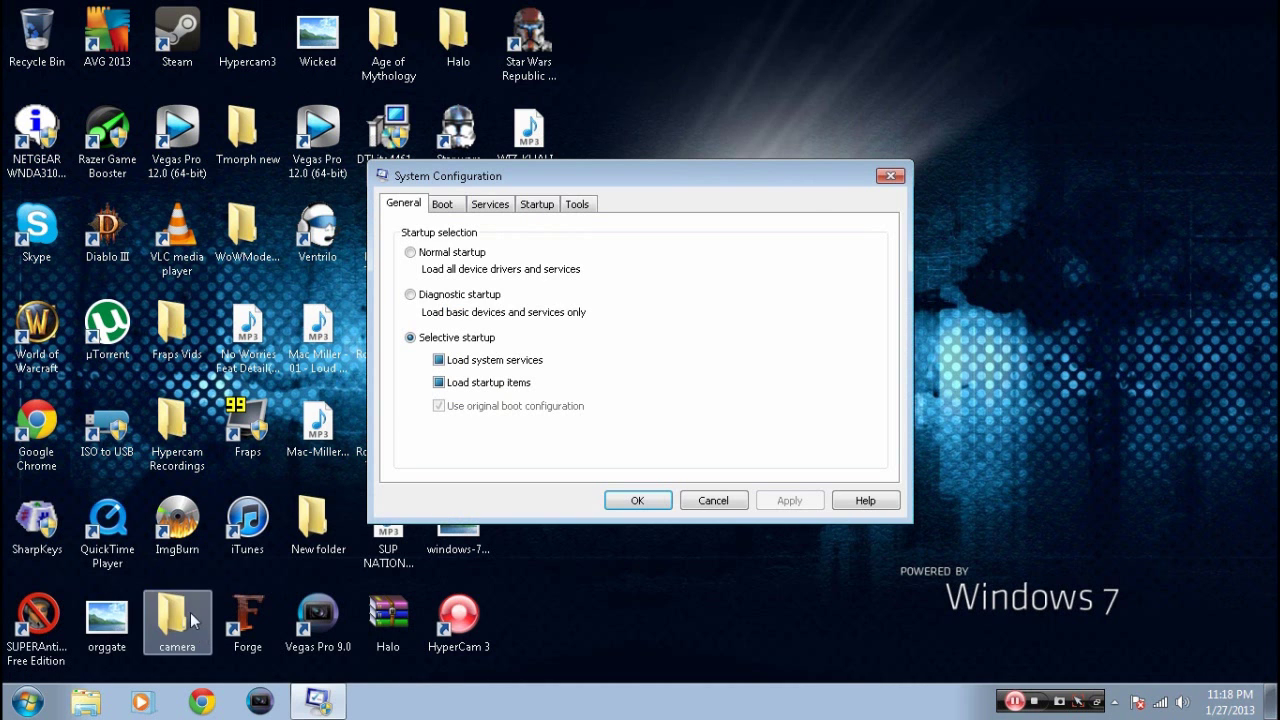
{"action": "left_click", "coordinate": [537, 203]}
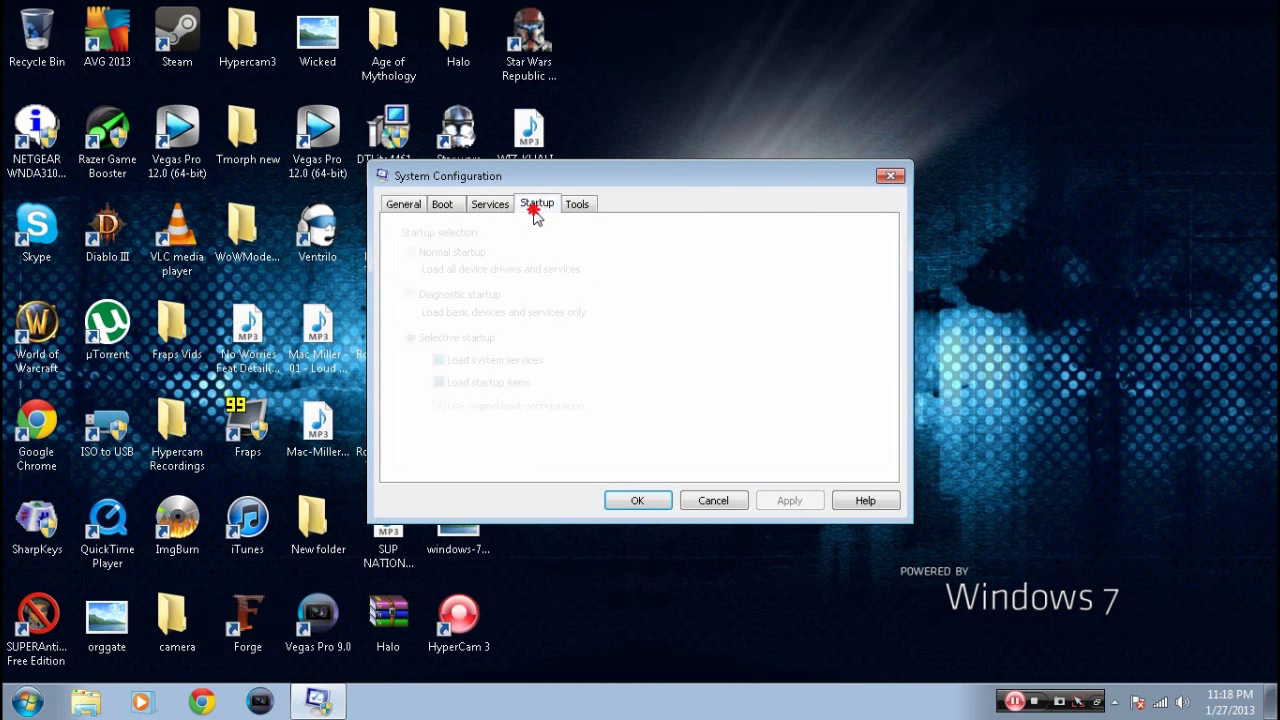
{"action": "left_click", "coordinate": [490, 203]}
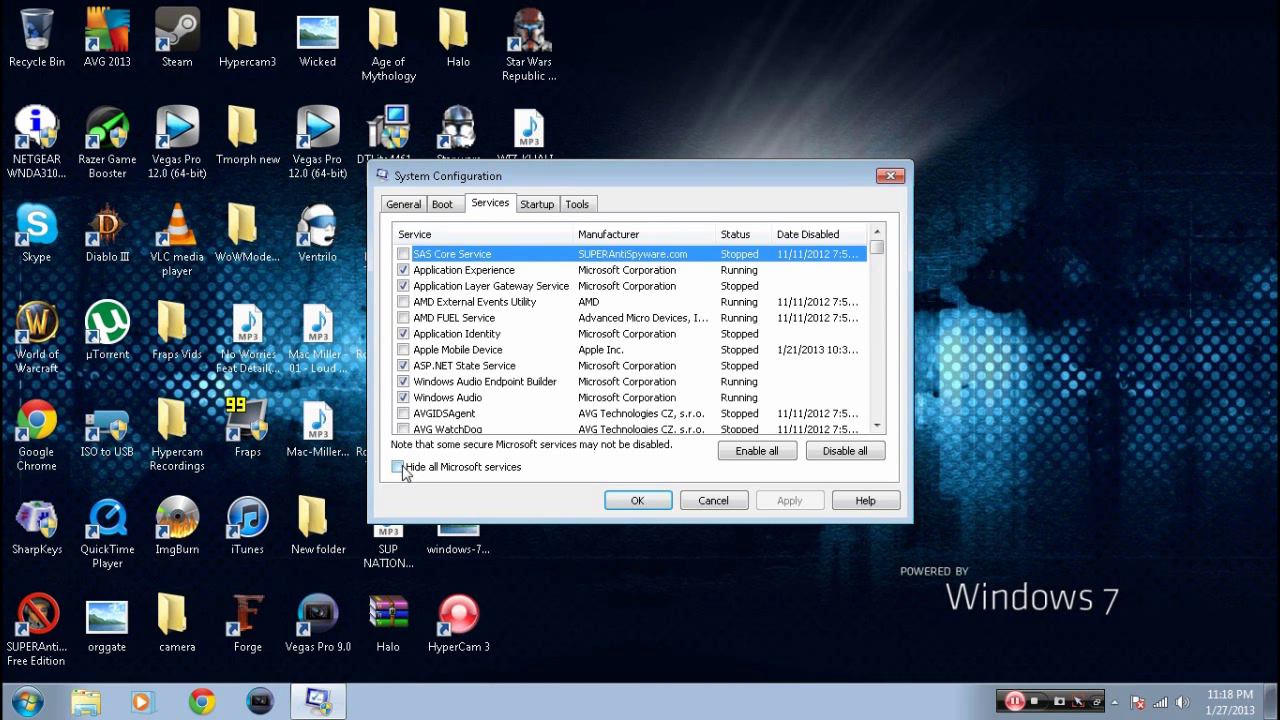
{"action": "left_click", "coordinate": [399, 467]}
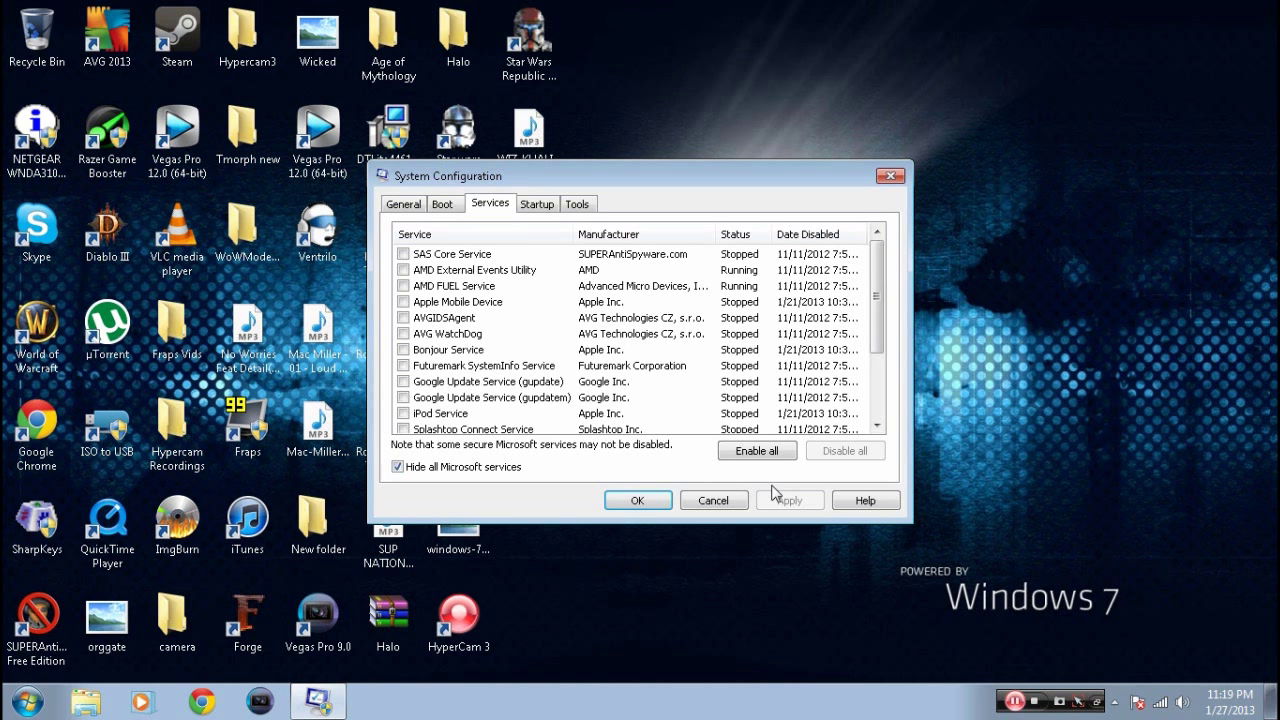
Step: Disable Apple Push in Startup, save with OK and exit without restarting
{"action": "left_click", "coordinate": [537, 203]}
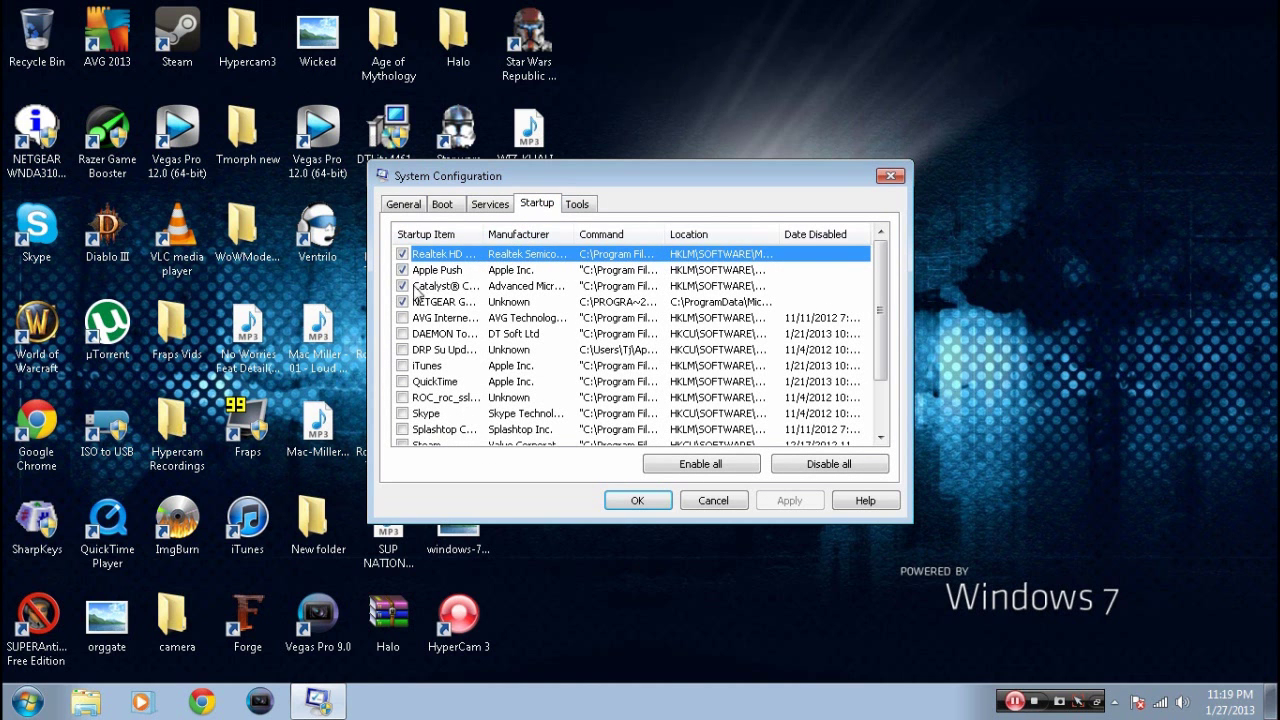
{"action": "left_click", "coordinate": [402, 285]}
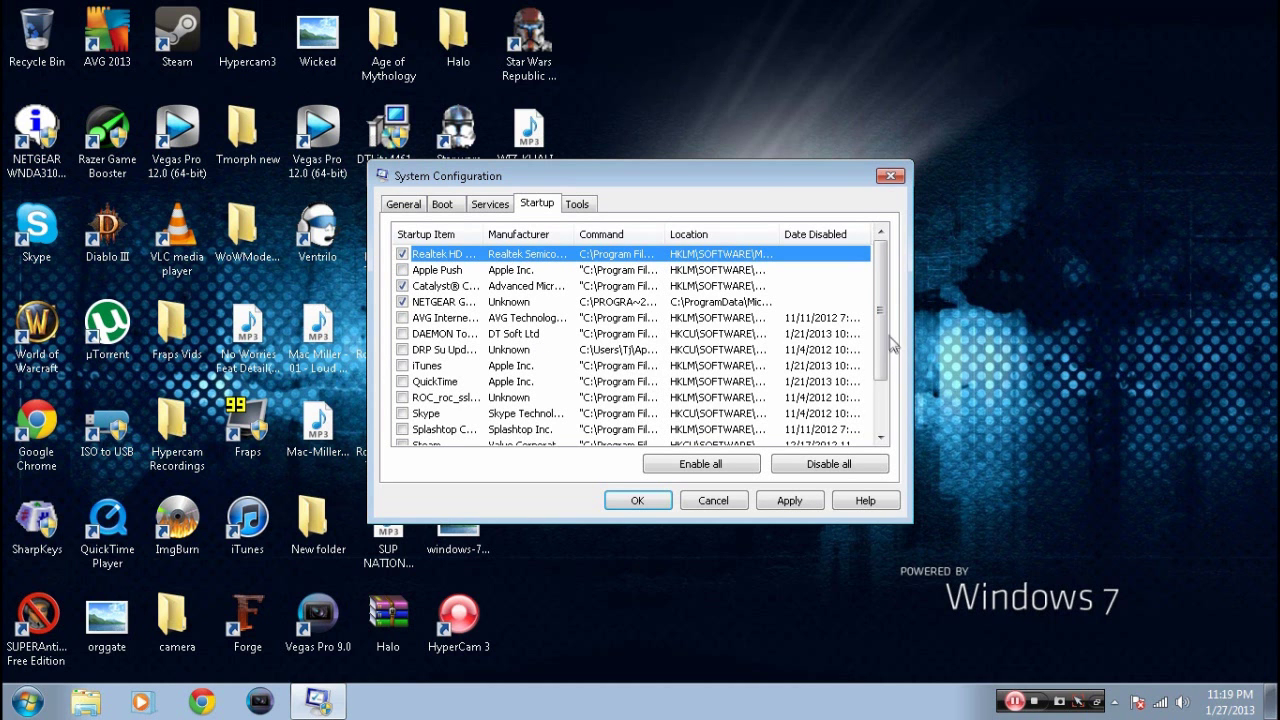
{"action": "scroll", "scroll_direction": "down", "scroll_amount": 3}
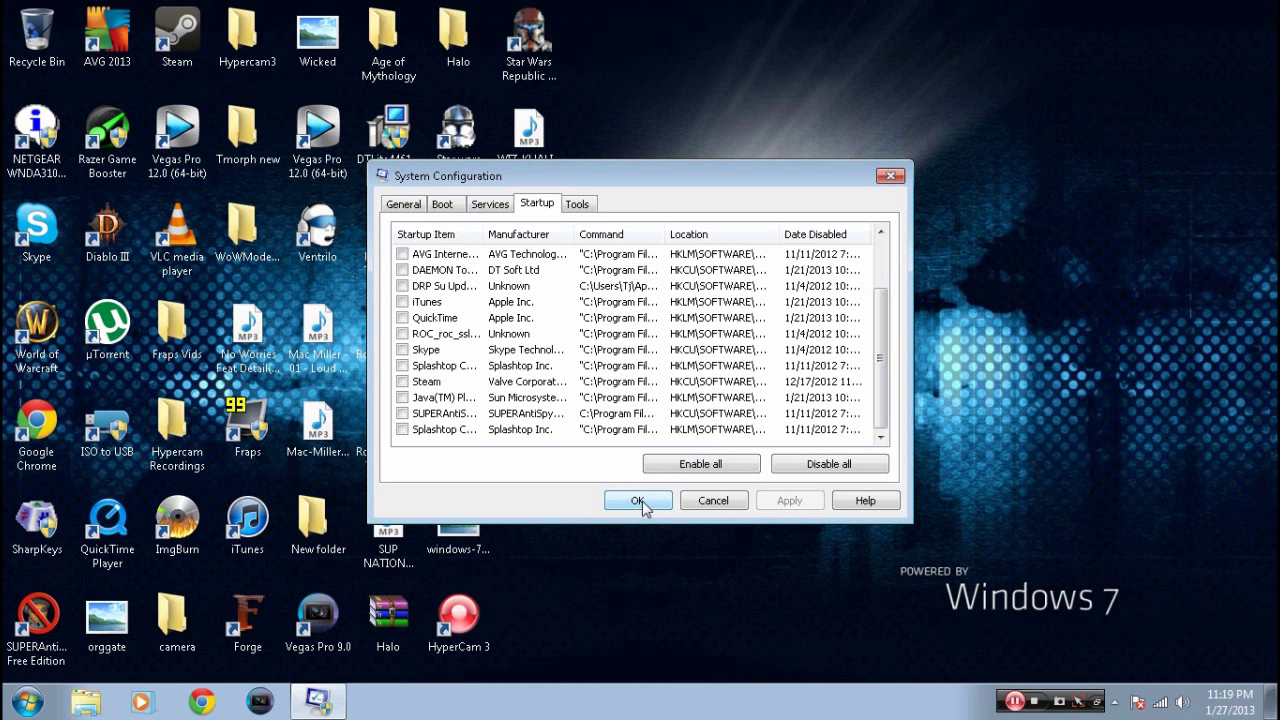
{"action": "left_click", "coordinate": [637, 500]}
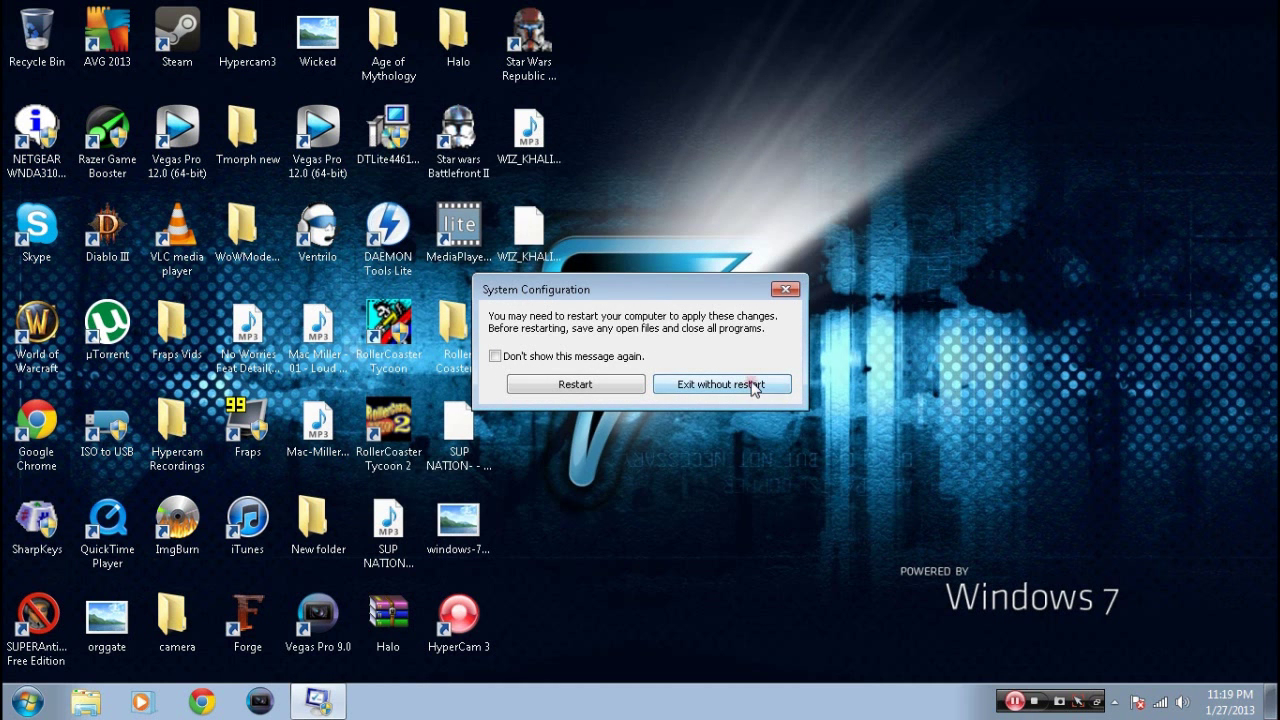
{"action": "left_click", "coordinate": [721, 384]}
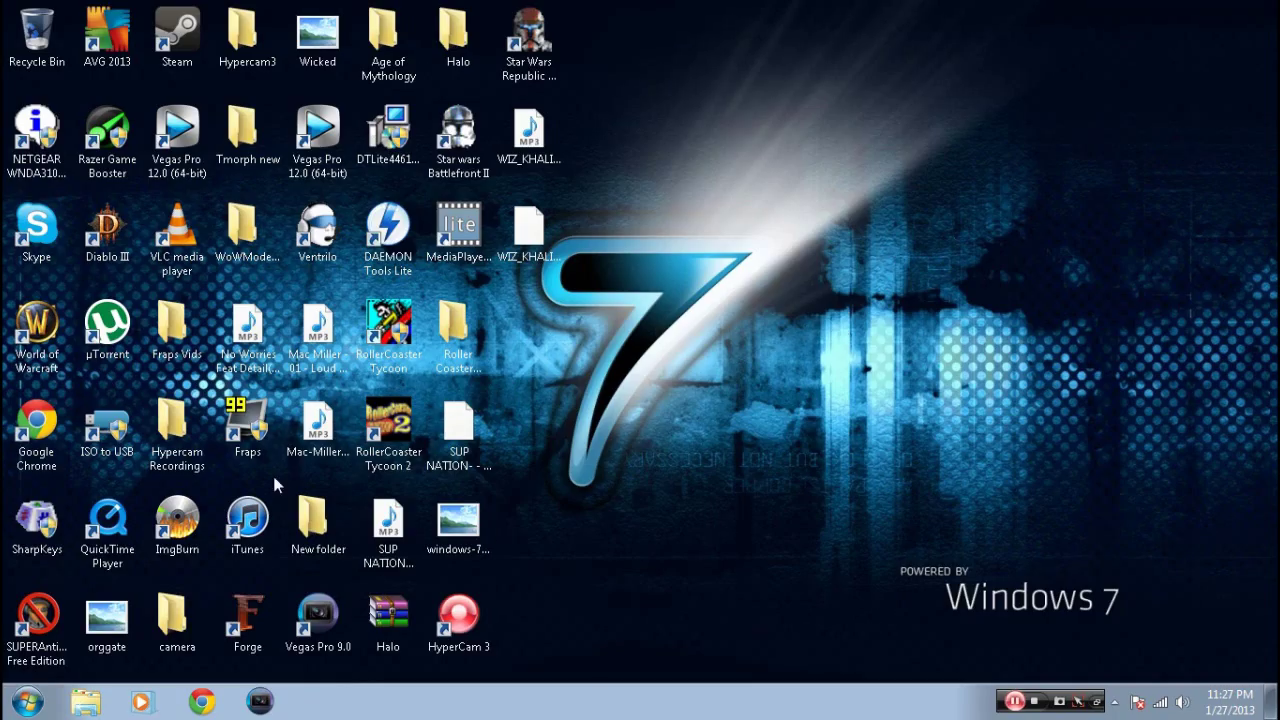
Step: In Device Manager, update the AMD Radeon HD 6670 driver and confirm it is already up to date
{"action": "left_click", "coordinate": [27, 702]}
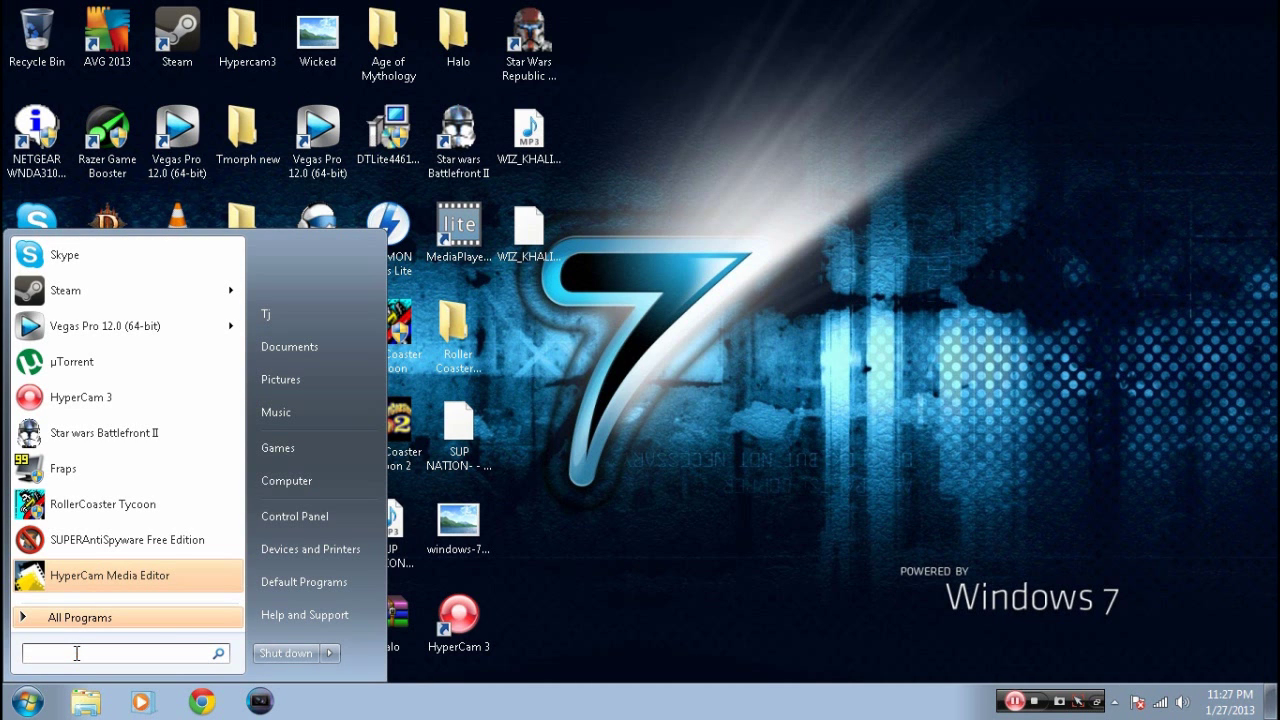
{"action": "type", "text": "De"}
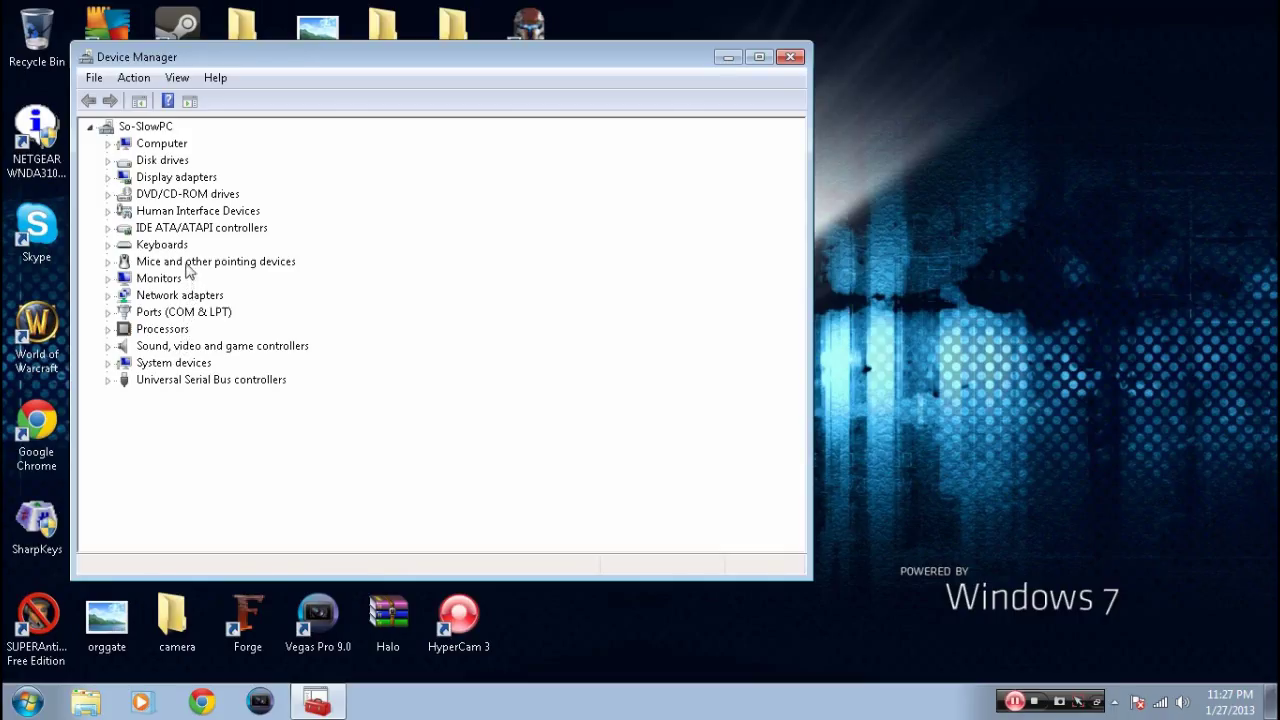
{"action": "left_click", "coordinate": [176, 177]}
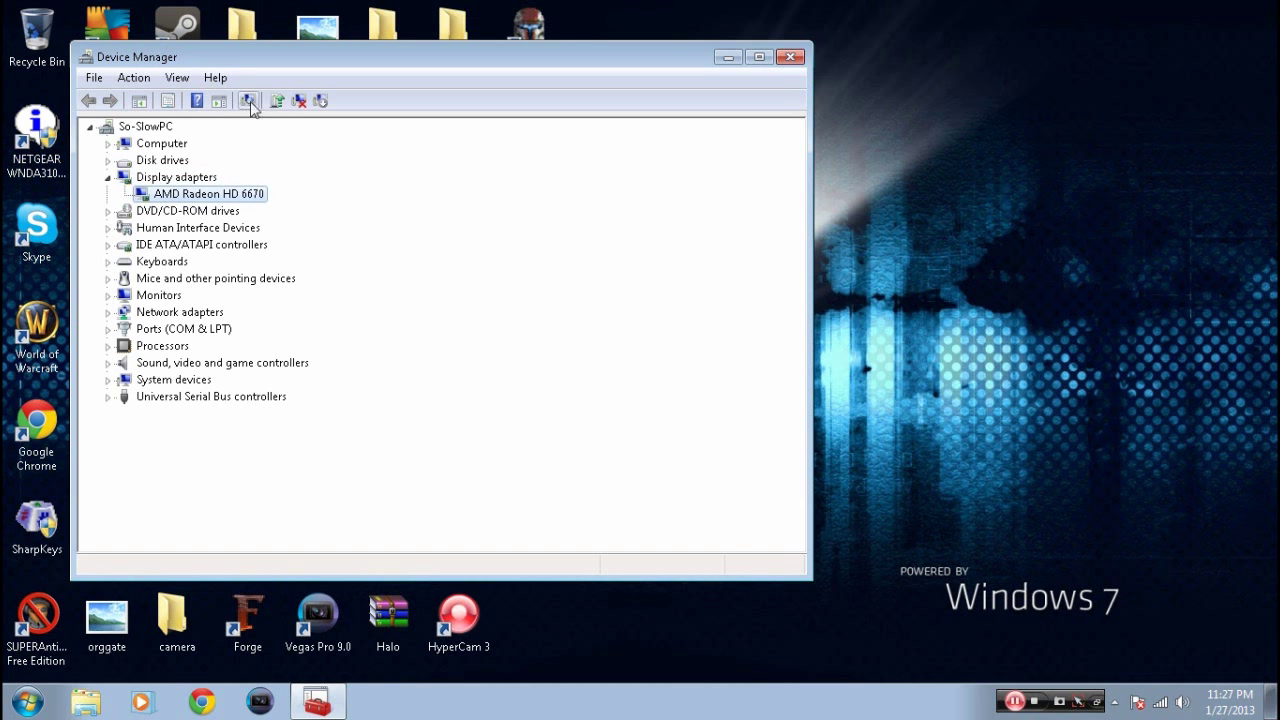
{"action": "left_click", "coordinate": [248, 100]}
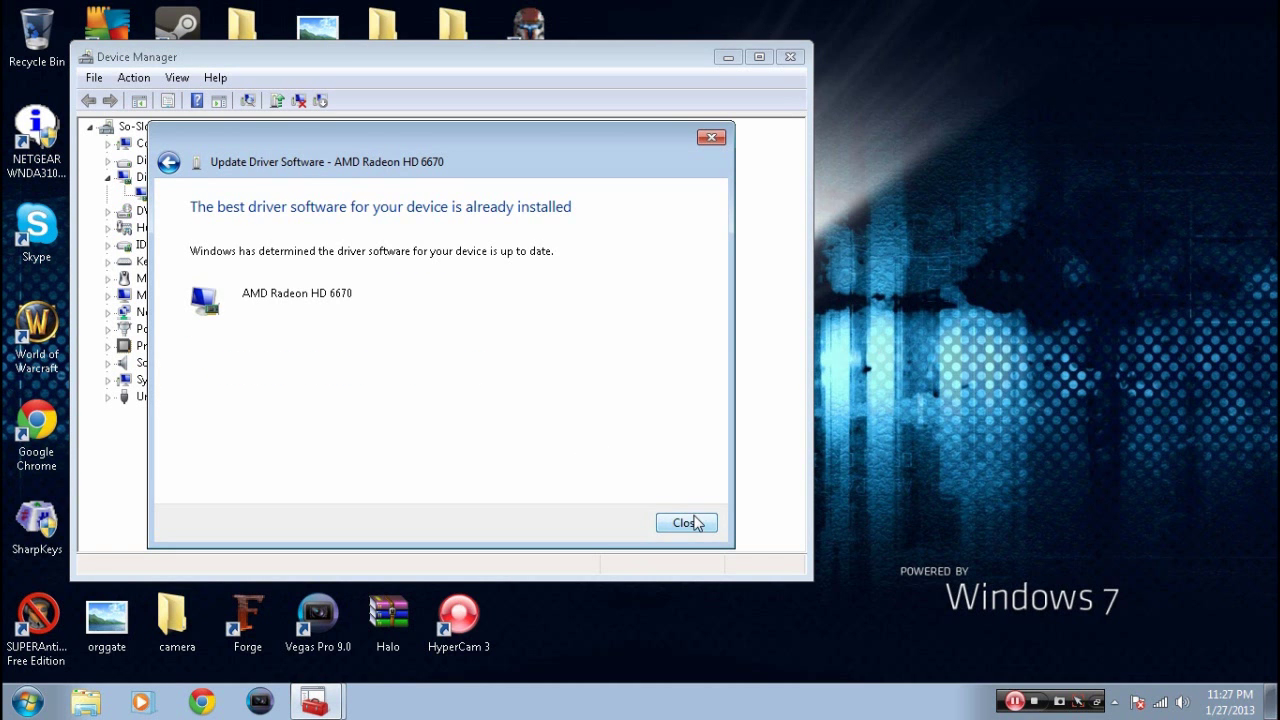
{"action": "left_click", "coordinate": [685, 522]}
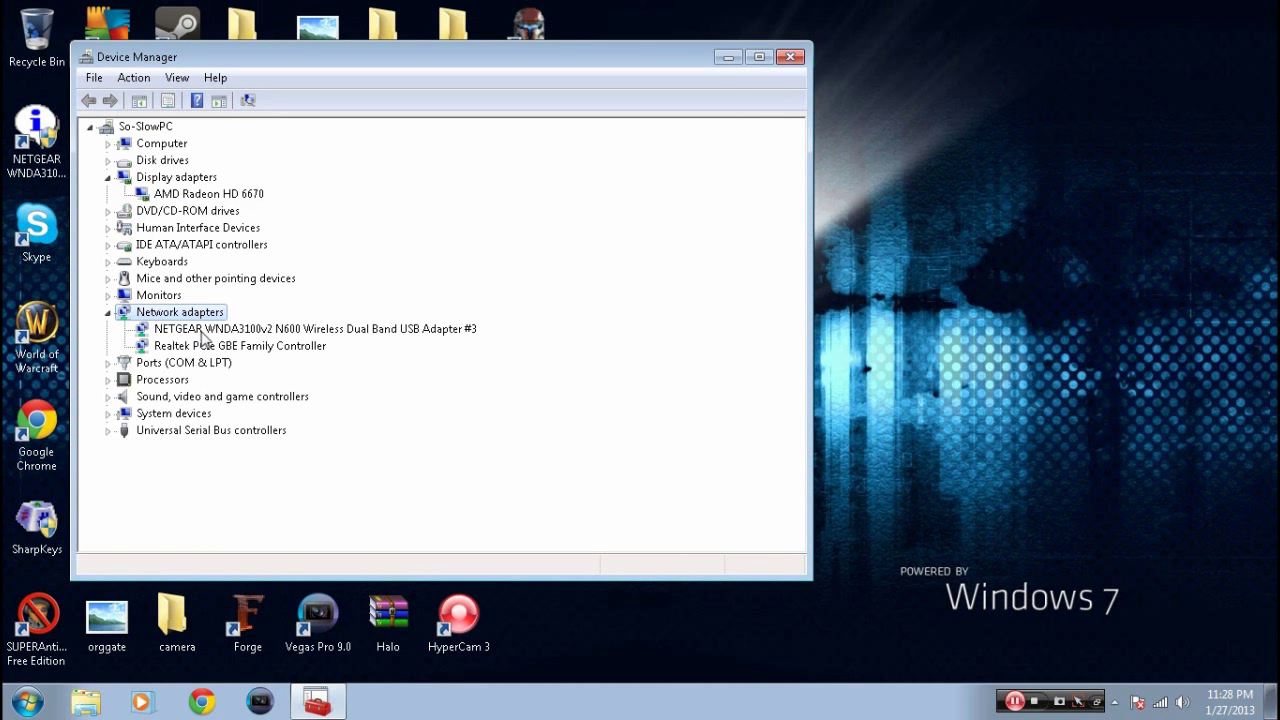
Step: Update the wireless adapter's driver with automatic search; it is already up to date
{"action": "left_click", "coordinate": [315, 328]}
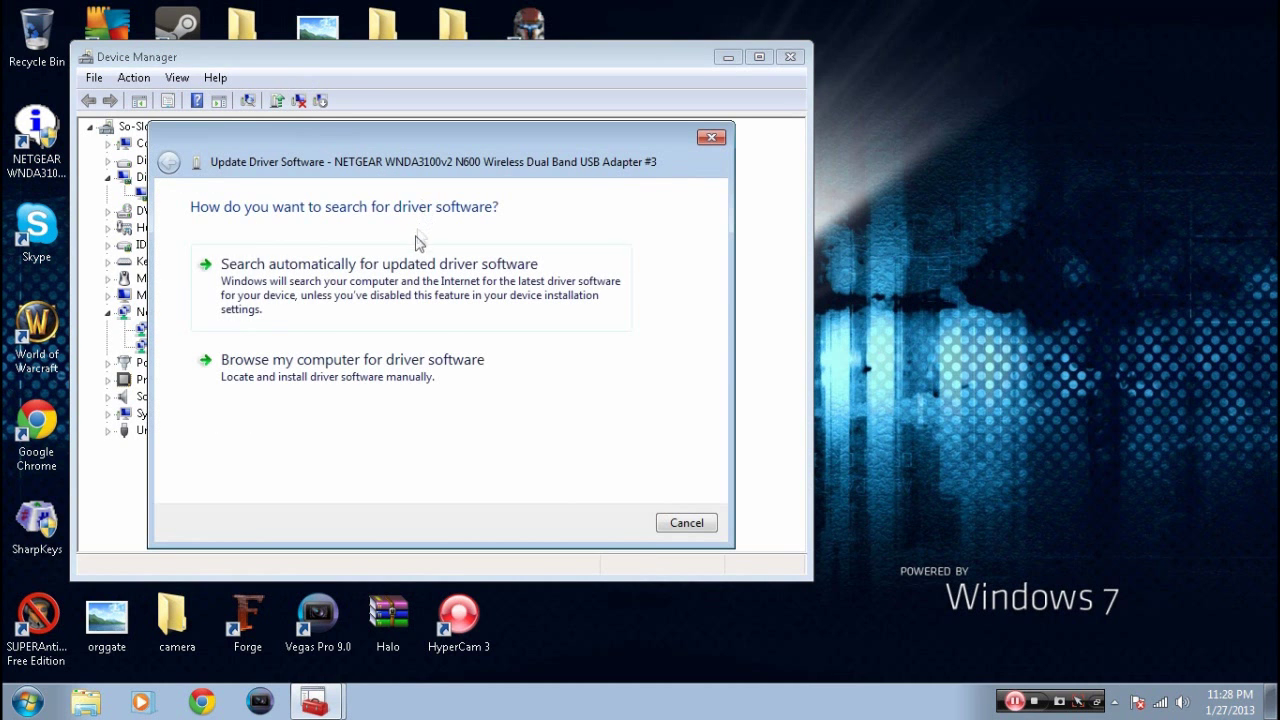
{"action": "left_click", "coordinate": [378, 263]}
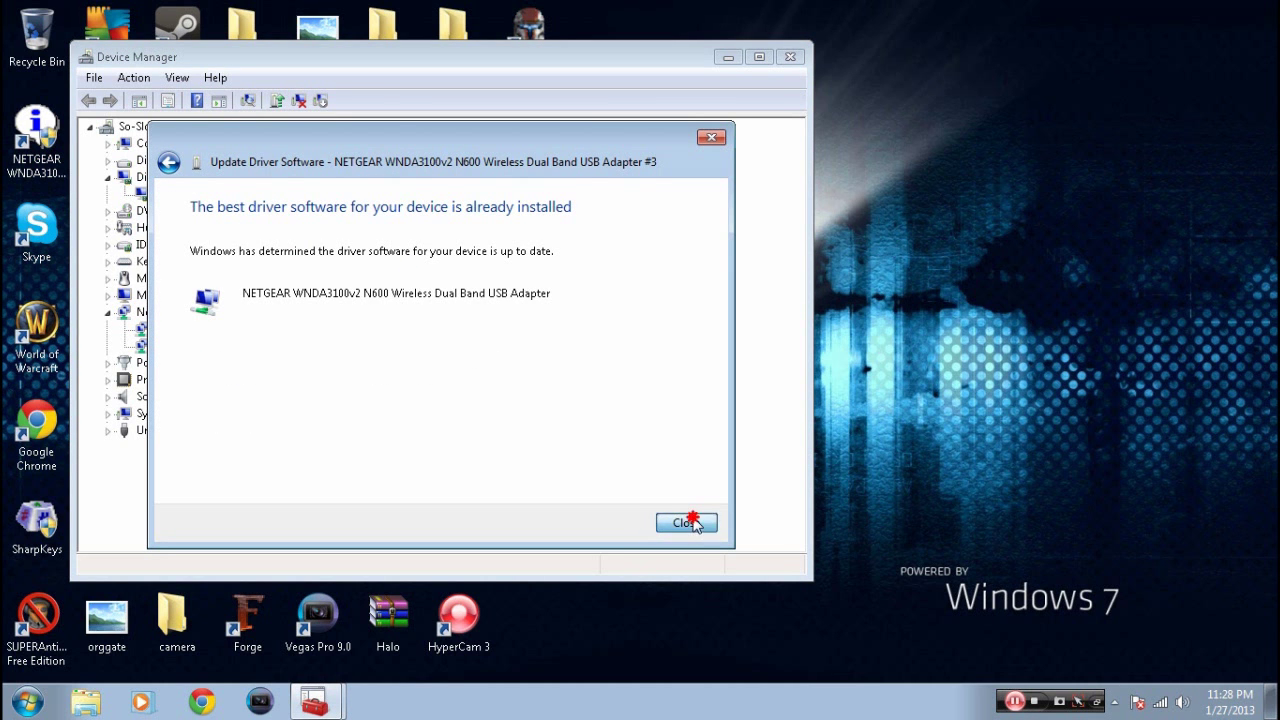
{"action": "left_click", "coordinate": [686, 522]}
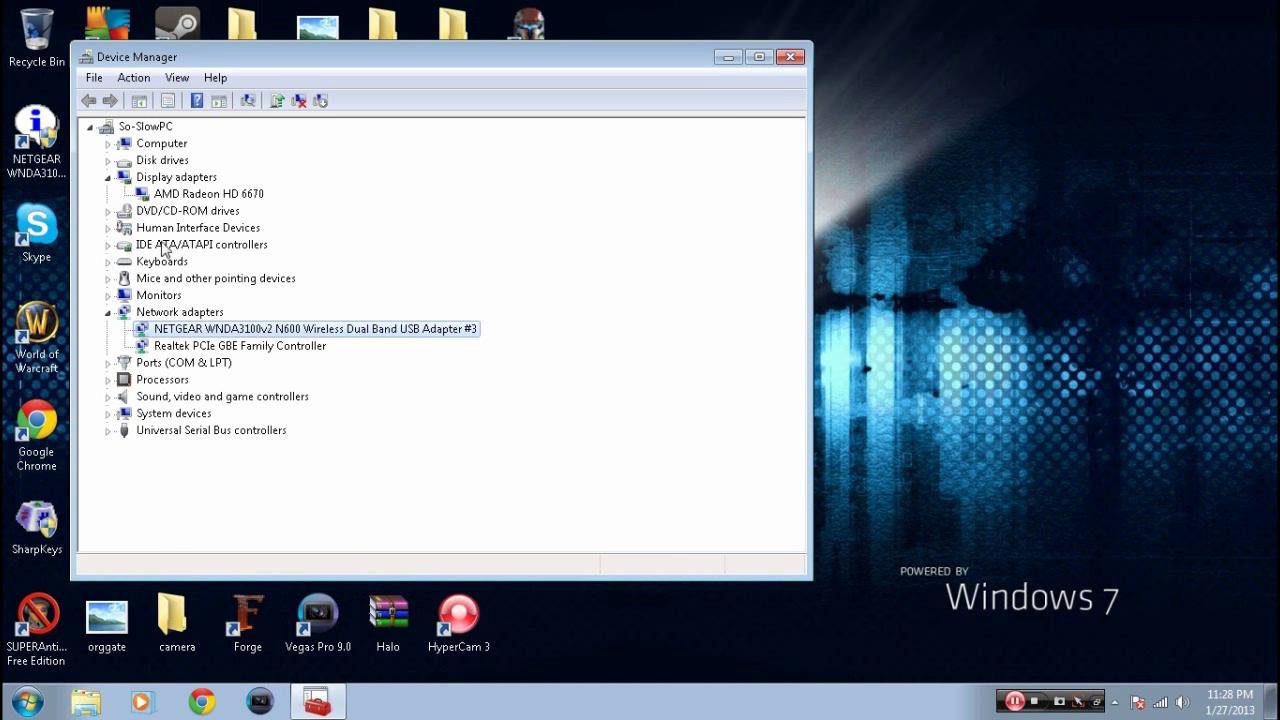
{"action": "mouse_move", "coordinate": [168, 160]}
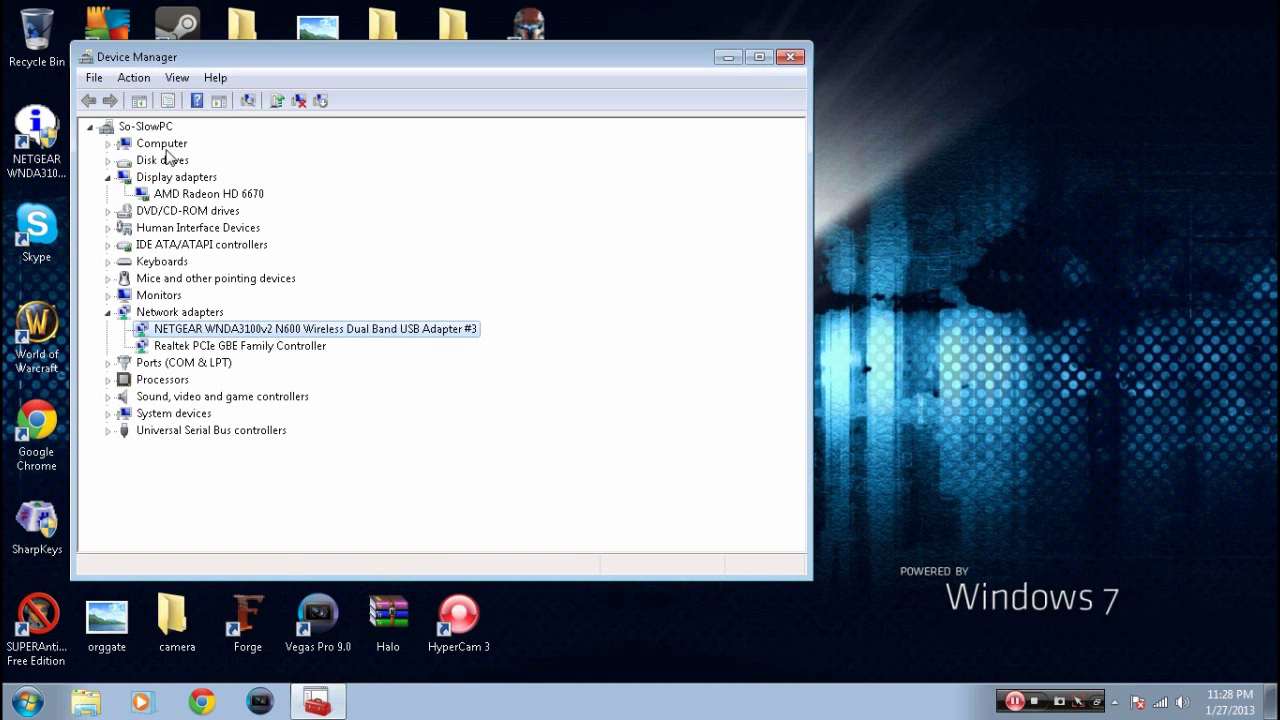
Step: Repeat the automatic driver search for the NETGEAR wireless USB adapter, confirming the best driver is installed
{"action": "left_click", "coordinate": [179, 311]}
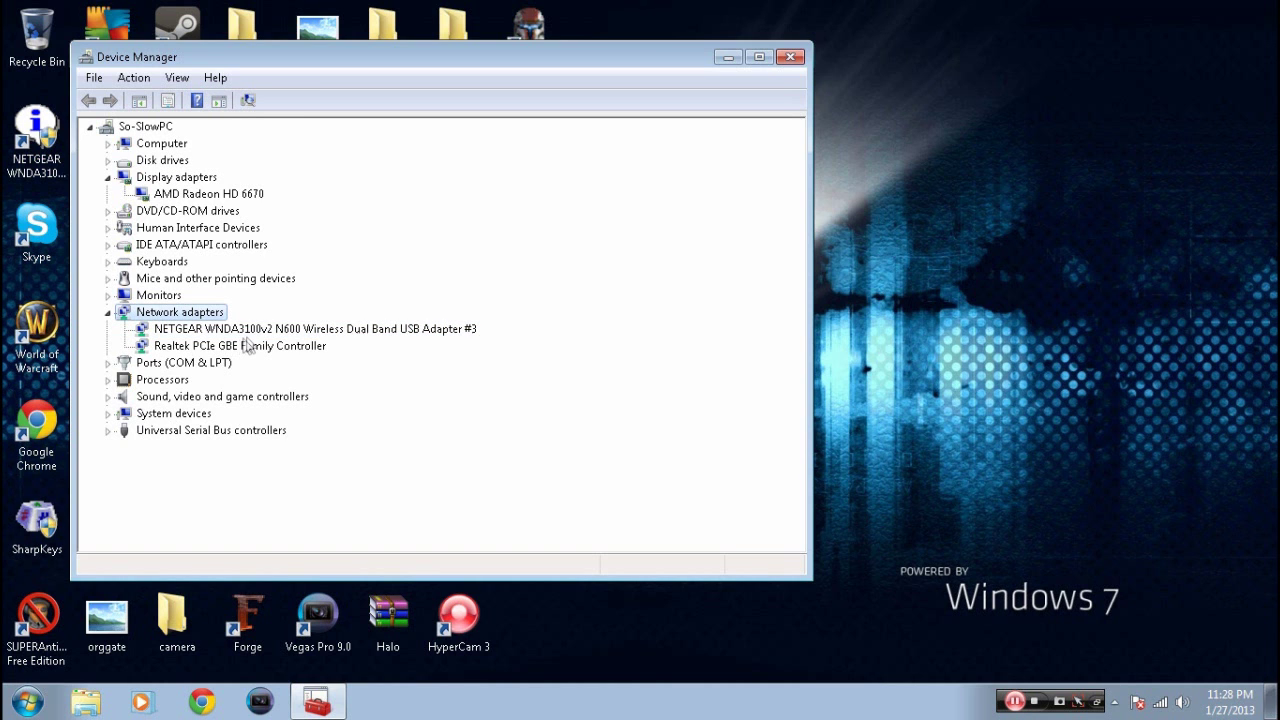
{"action": "left_click", "coordinate": [313, 328]}
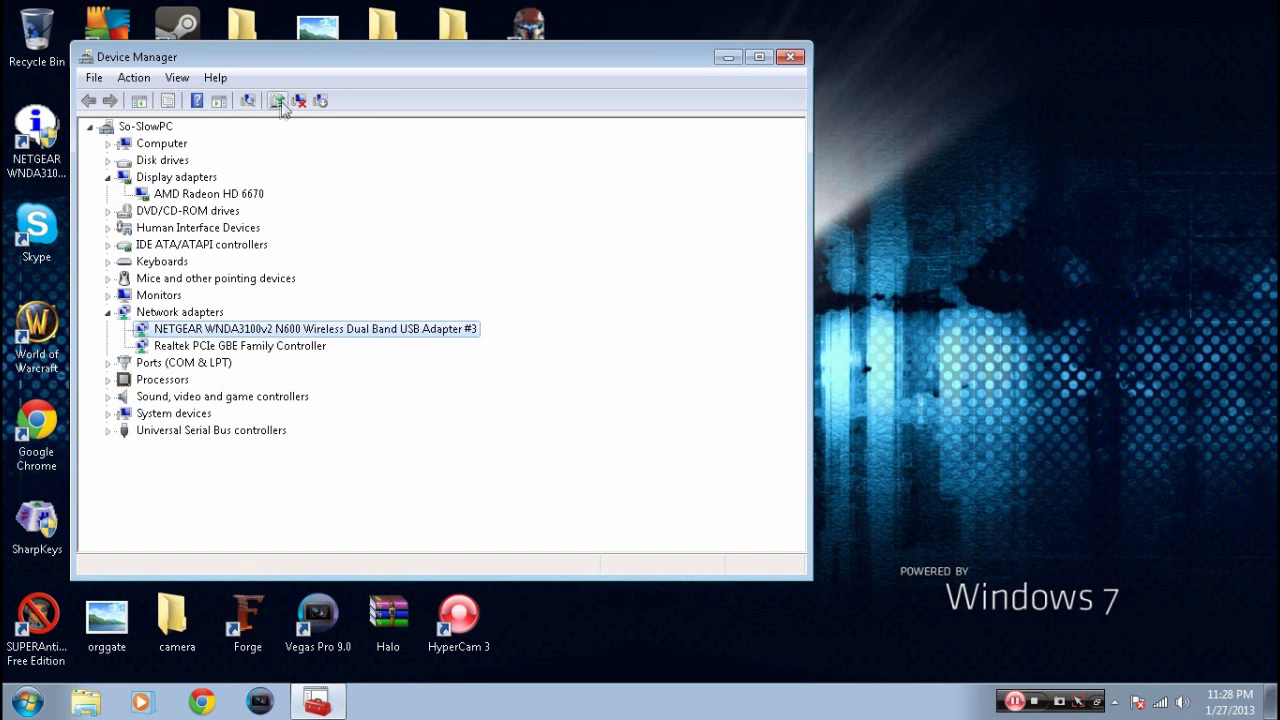
{"action": "left_click", "coordinate": [277, 100]}
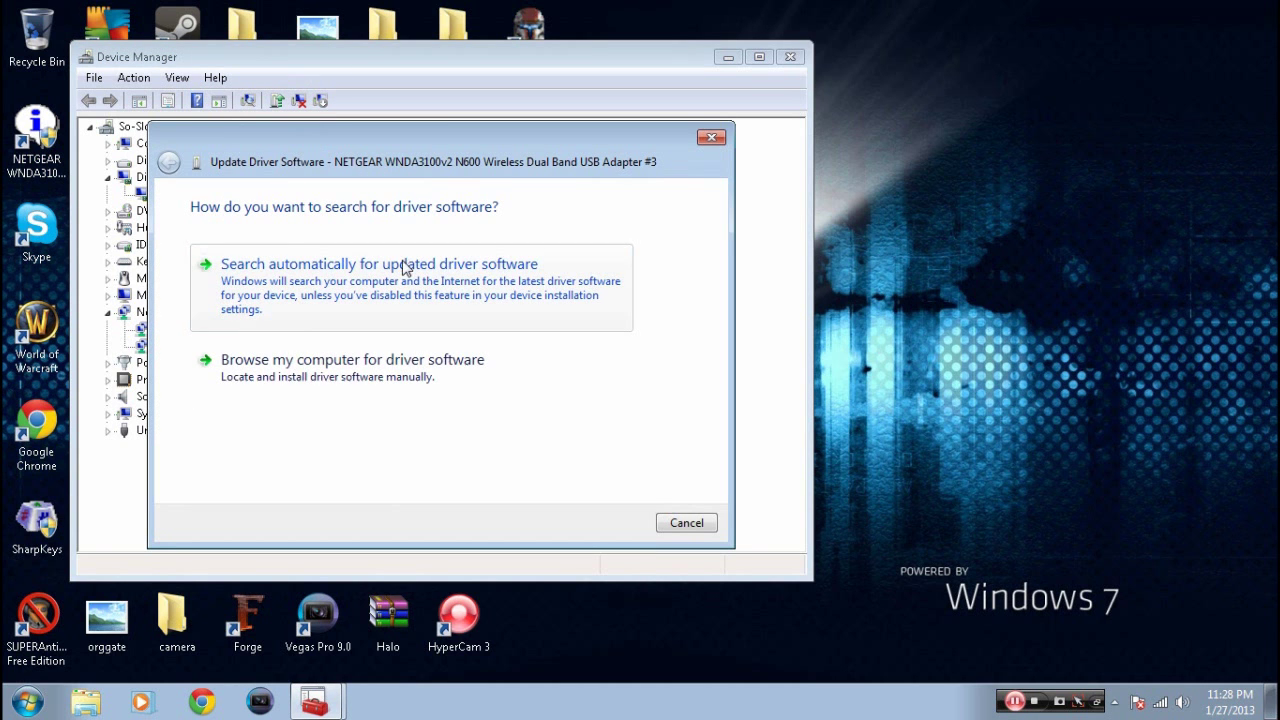
{"action": "left_click", "coordinate": [378, 263]}
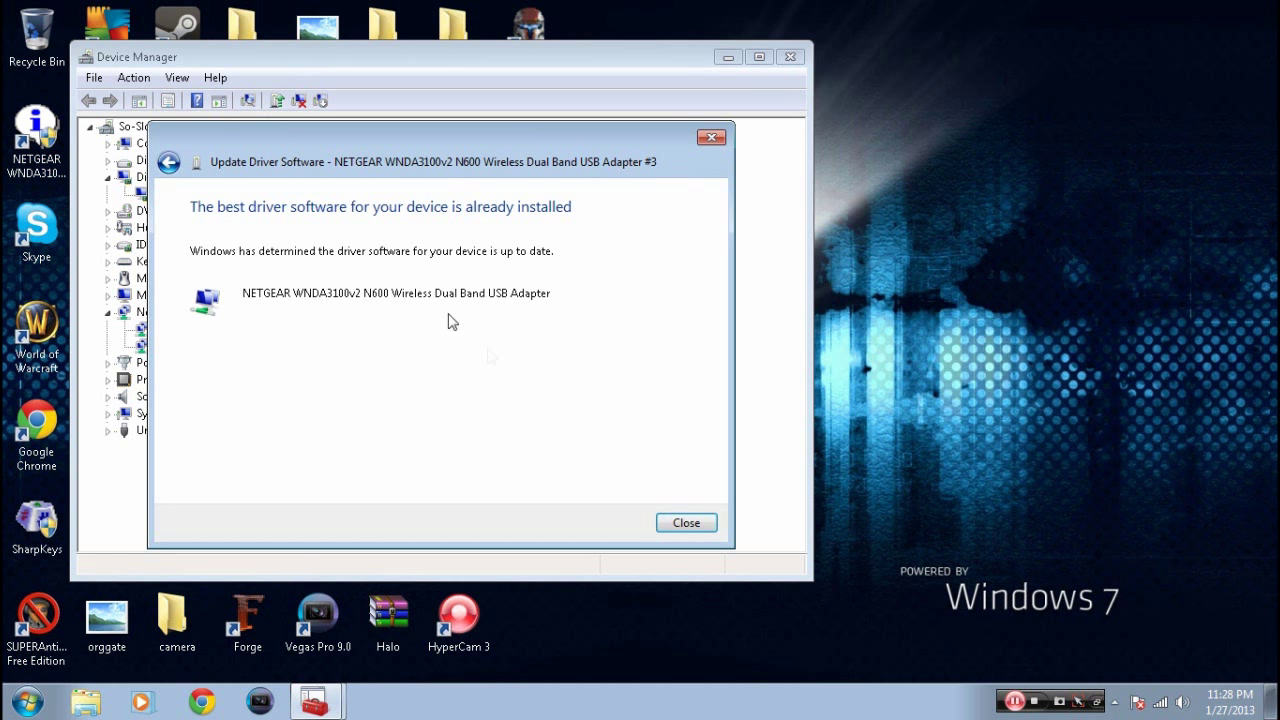
{"action": "left_click", "coordinate": [686, 522]}
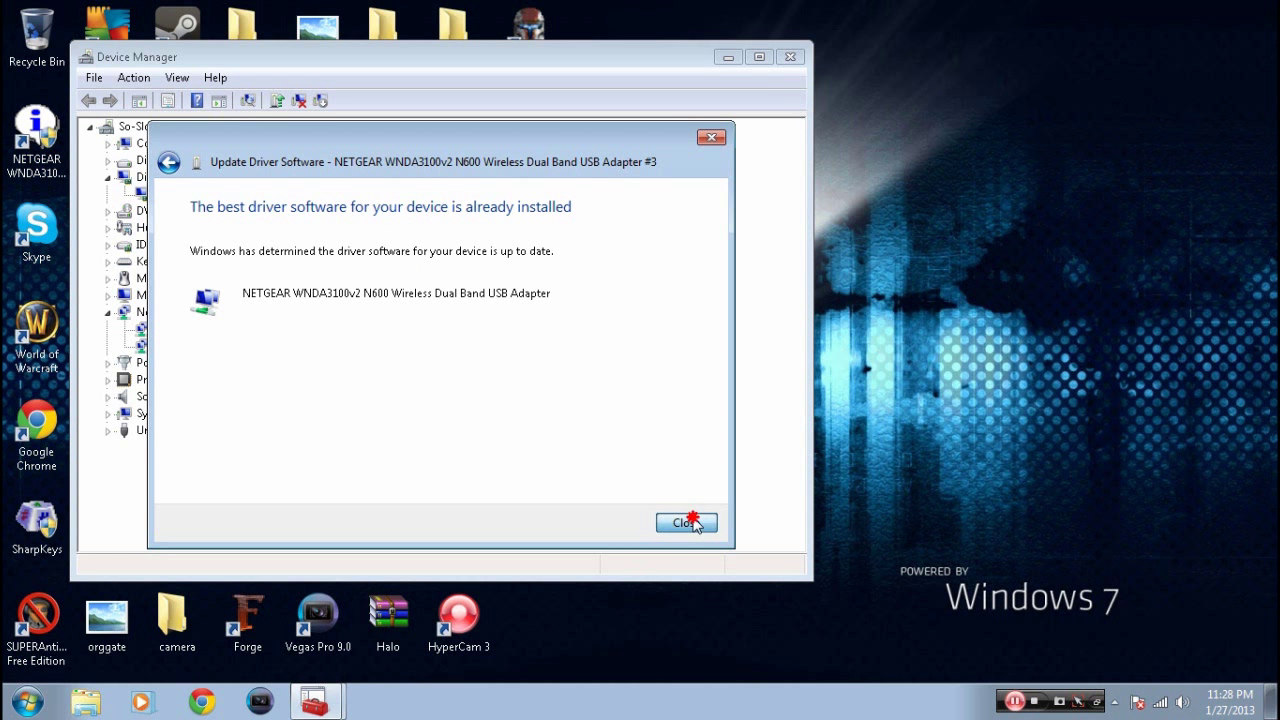
{"action": "left_click", "coordinate": [684, 522]}
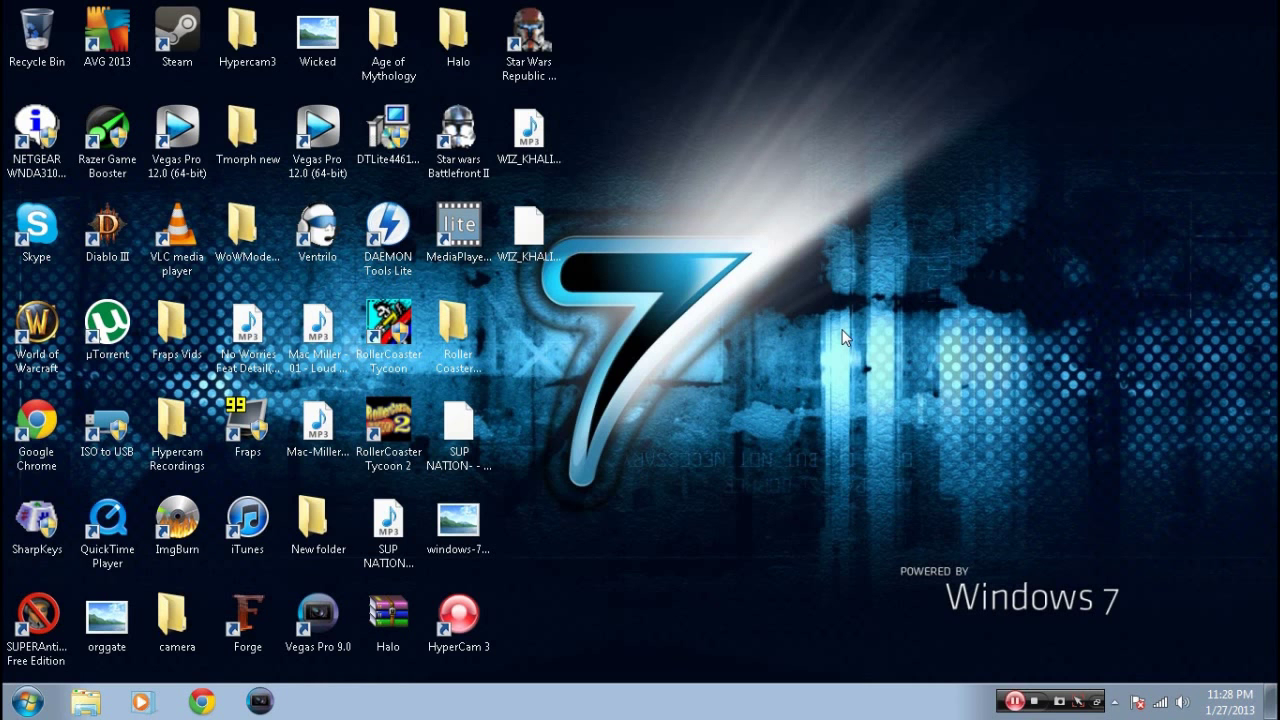
Step: Launch Disk Cleanup from Accessories > System Tools and select drive C:
{"action": "left_click", "coordinate": [27, 700]}
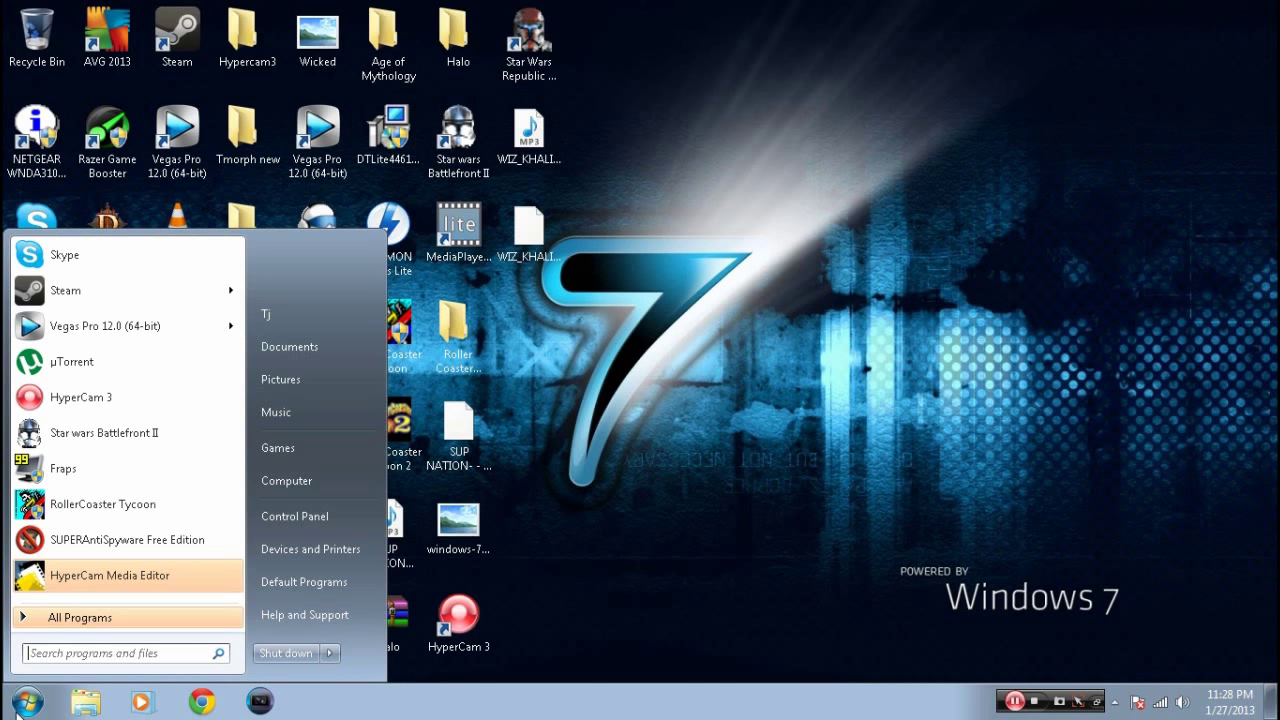
{"action": "left_click", "coordinate": [80, 617]}
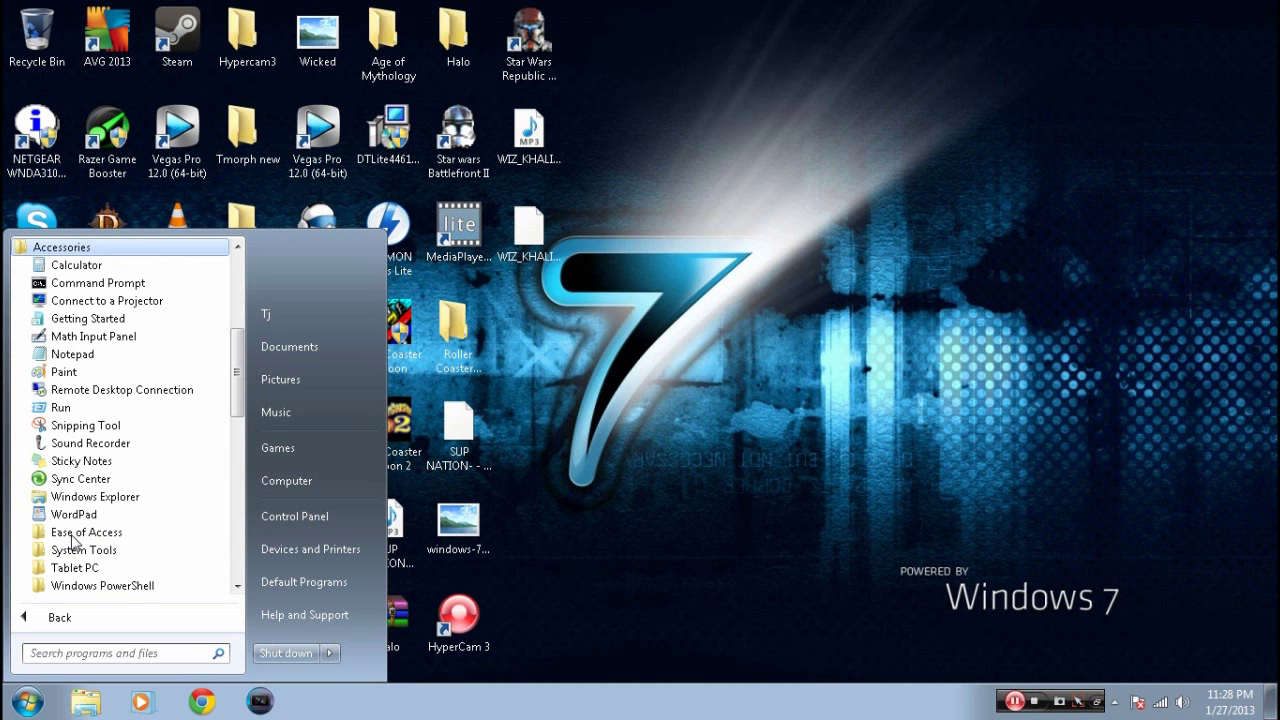
{"action": "left_click", "coordinate": [84, 549]}
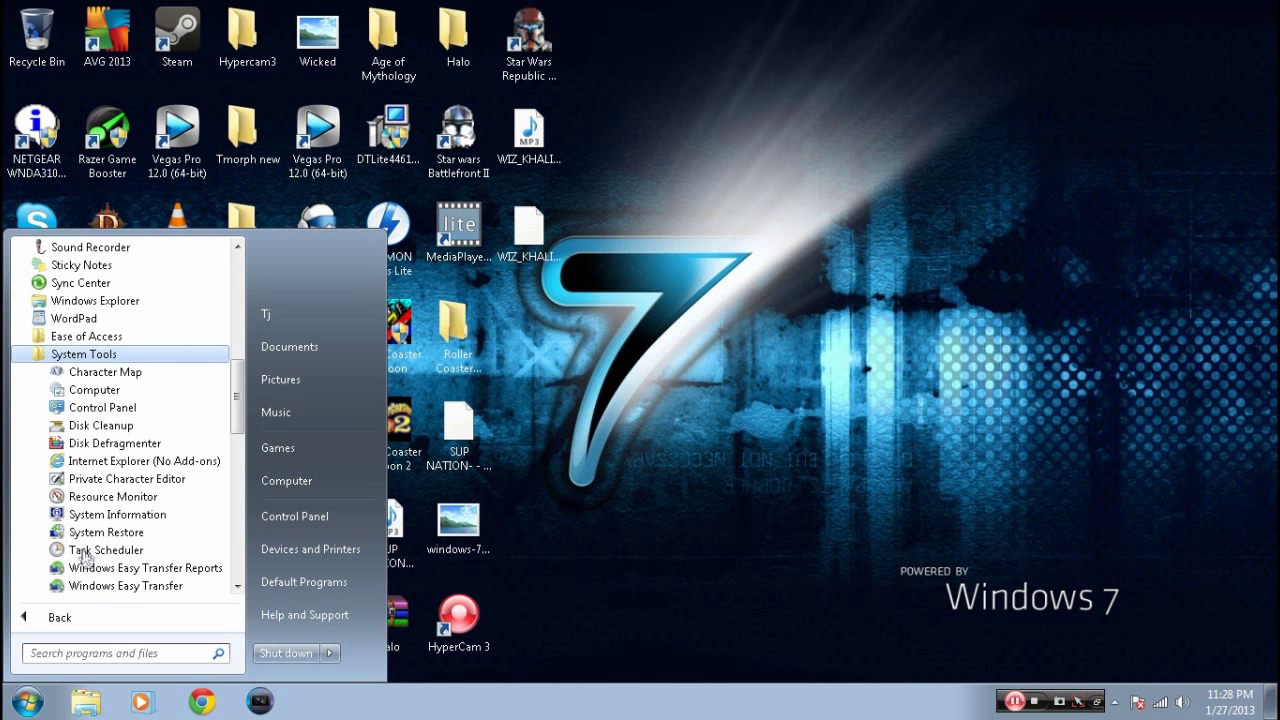
{"action": "left_click", "coordinate": [101, 425]}
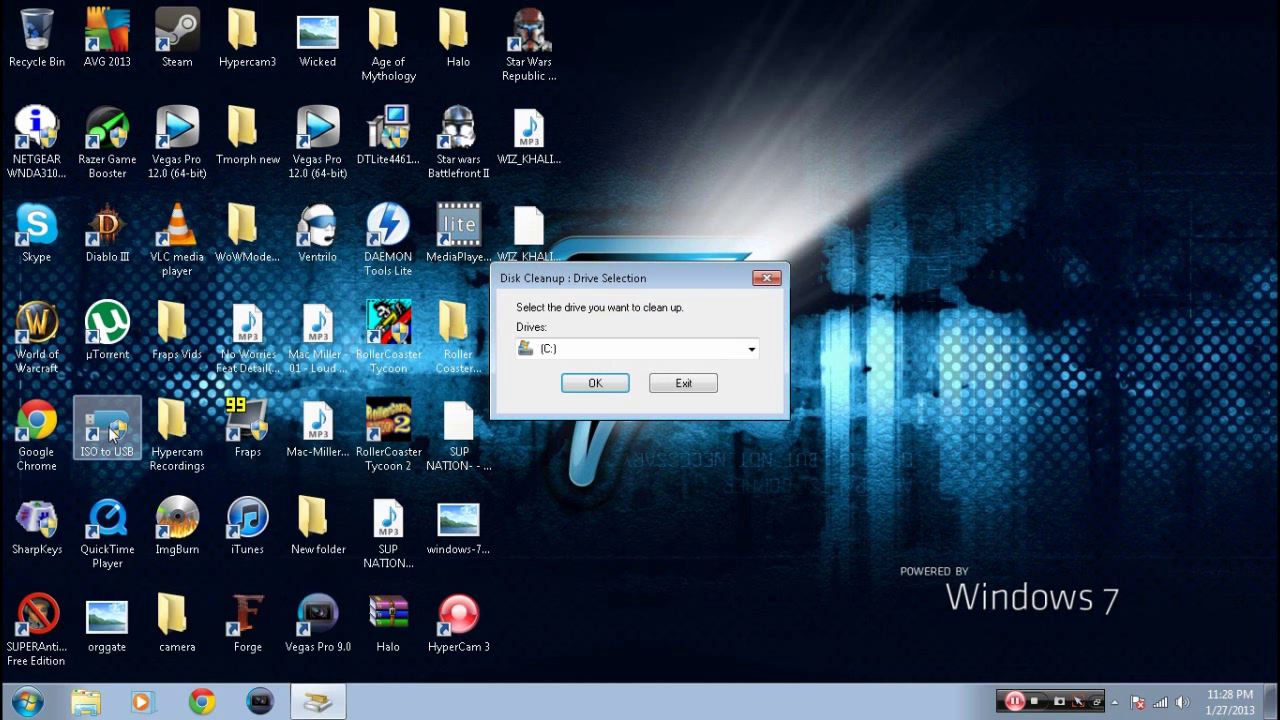
{"action": "left_click", "coordinate": [594, 383]}
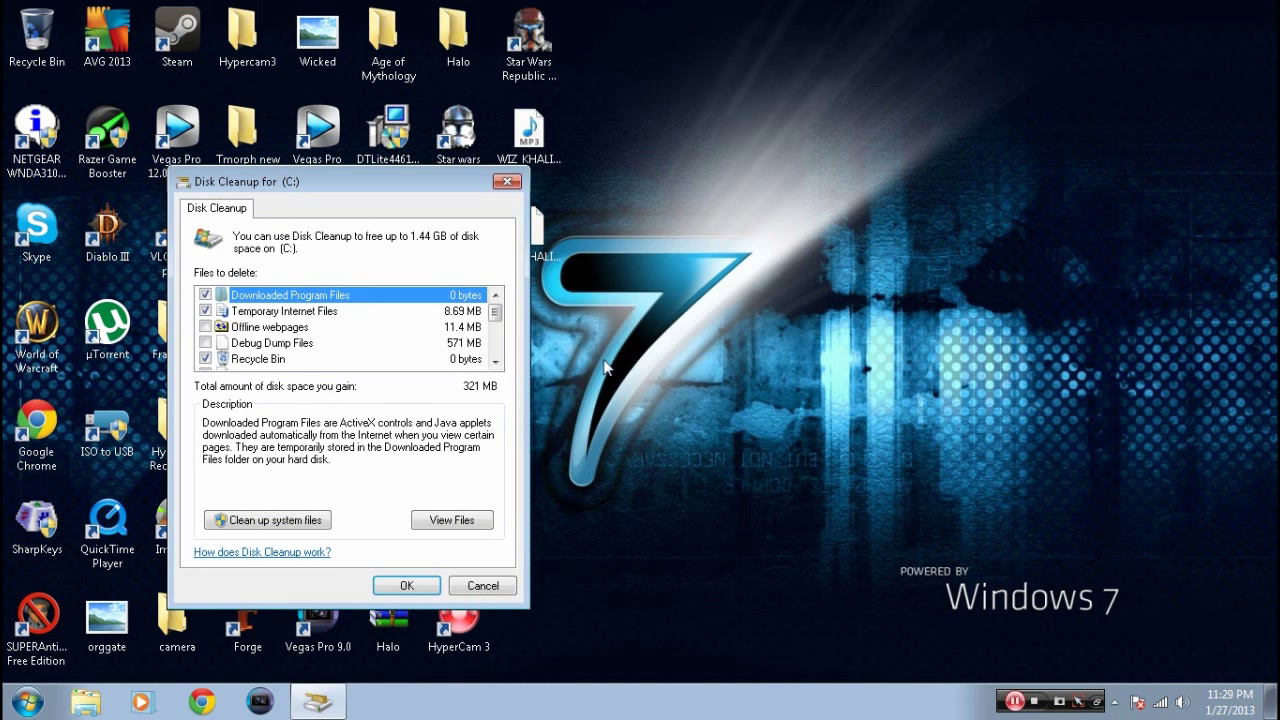
{"action": "mouse_move", "coordinate": [483, 378]}
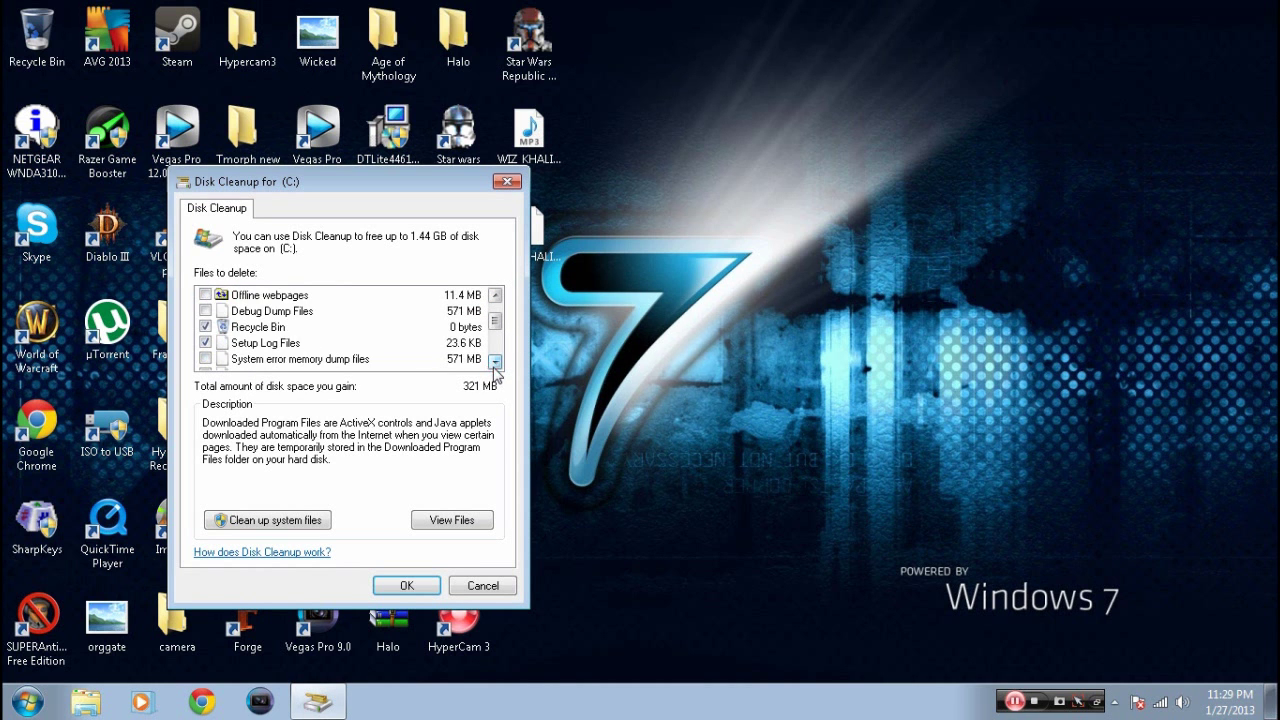
Step: Review the file categories, delete the checked files and confirm permanent deletion
{"action": "left_click", "coordinate": [494, 361]}
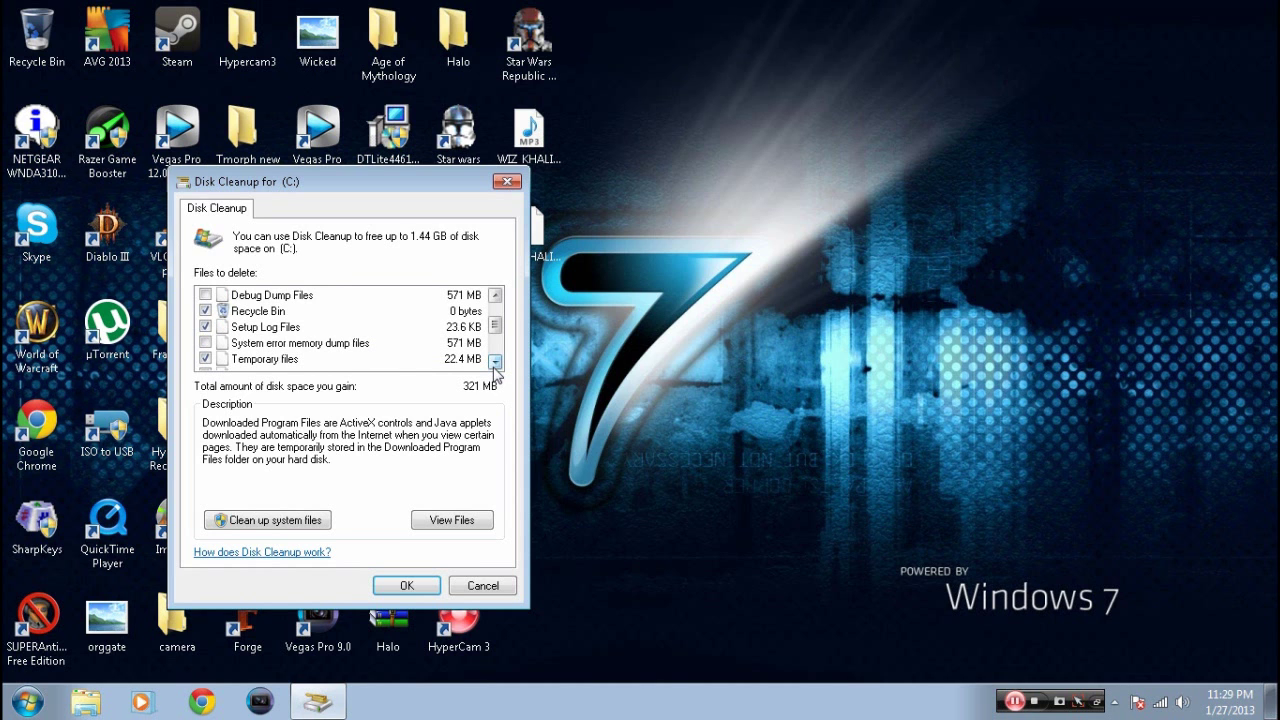
{"action": "left_click", "coordinate": [495, 360]}
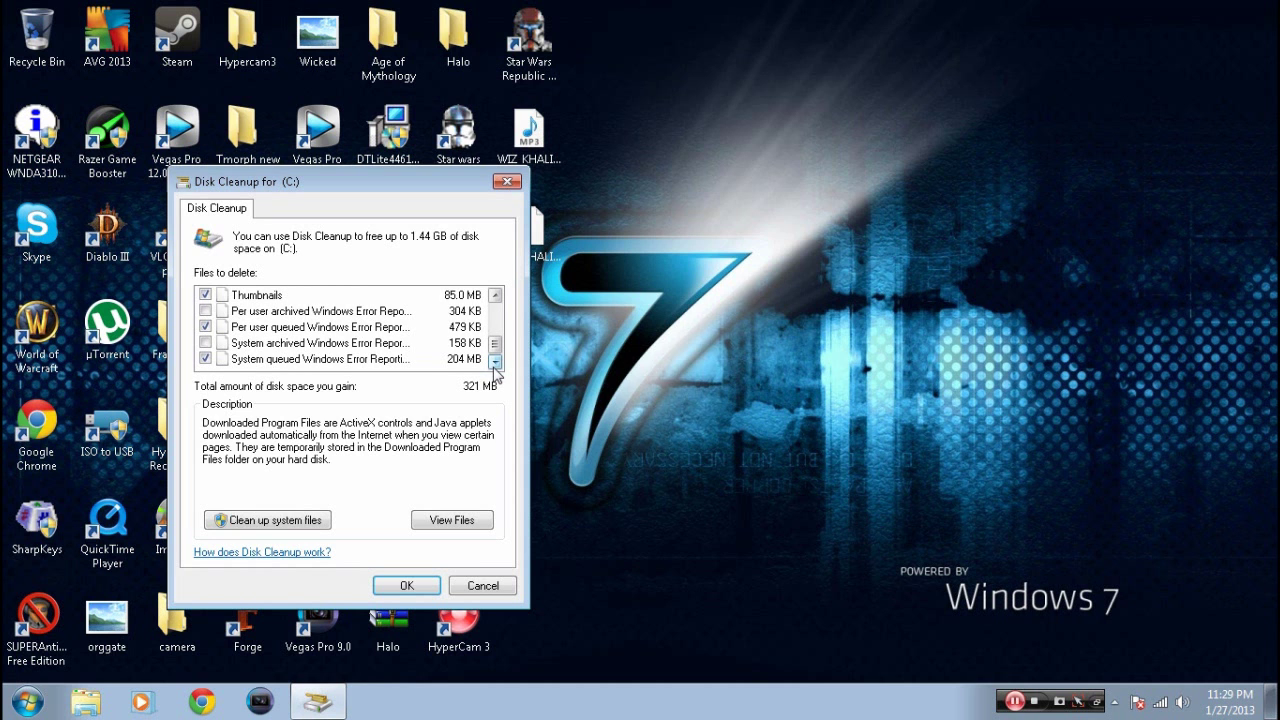
{"action": "left_click", "coordinate": [405, 585]}
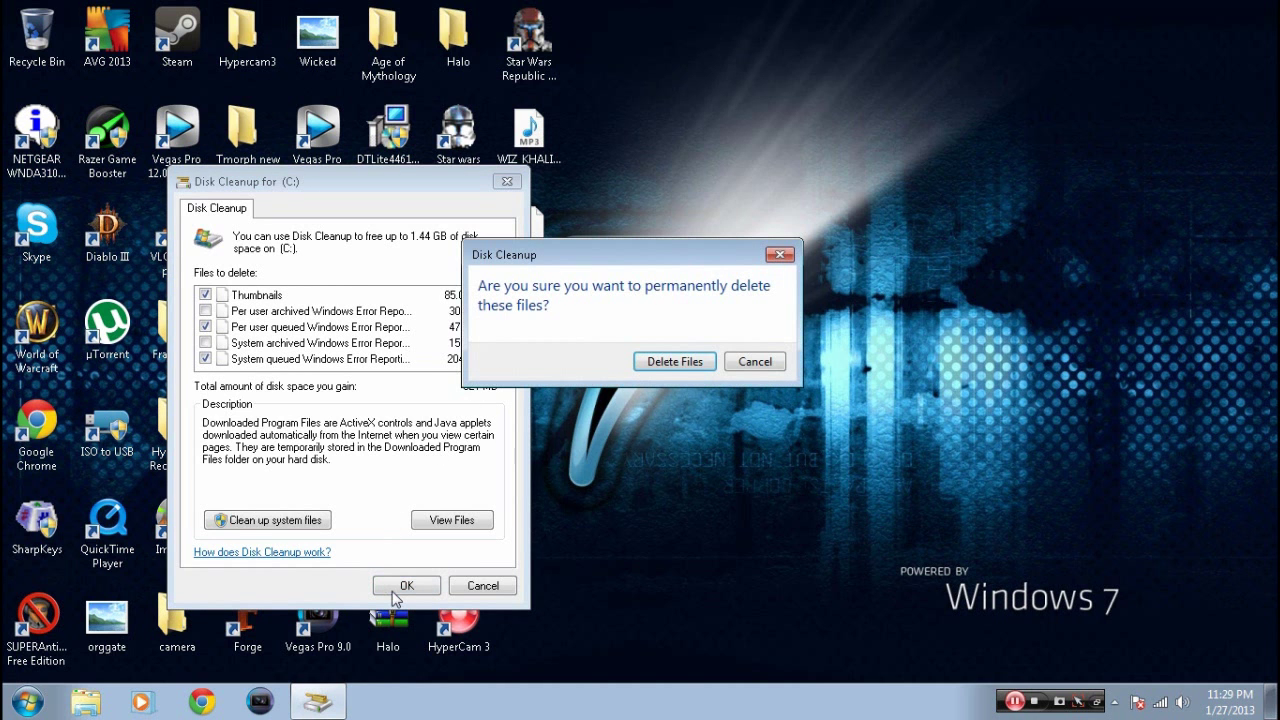
{"action": "left_click", "coordinate": [674, 361]}
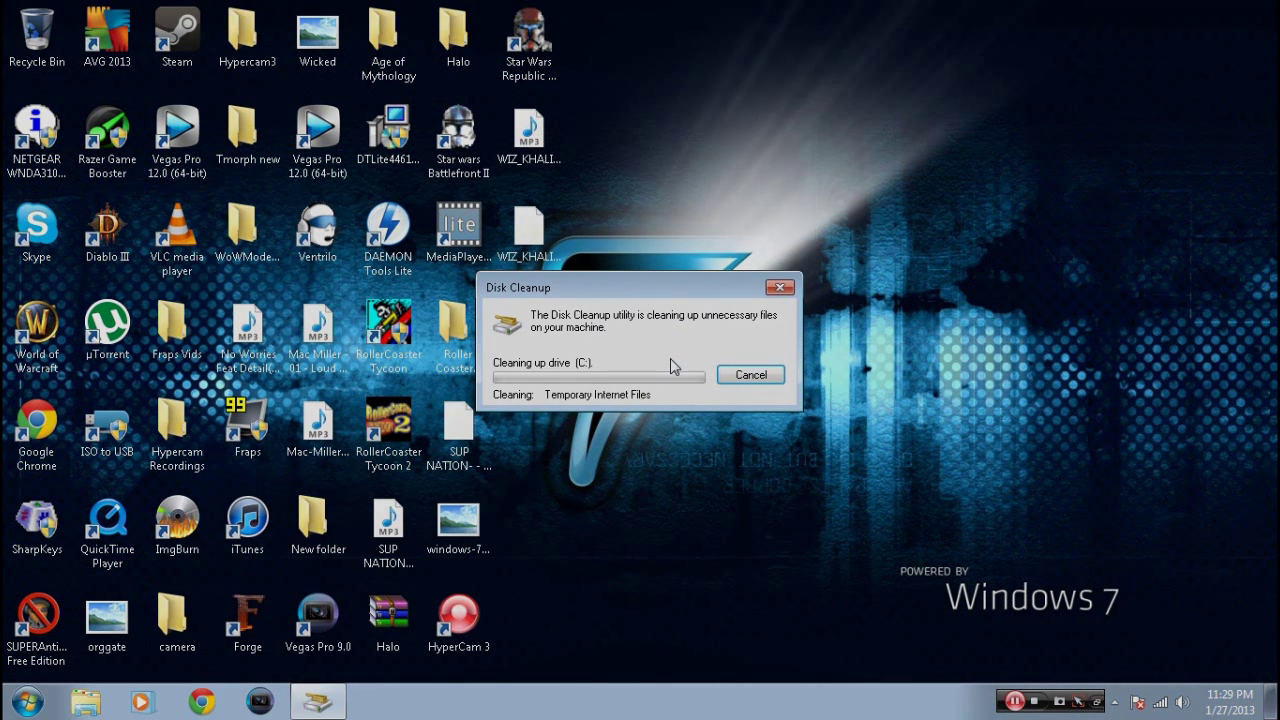
{"action": "left_click", "coordinate": [25, 700]}
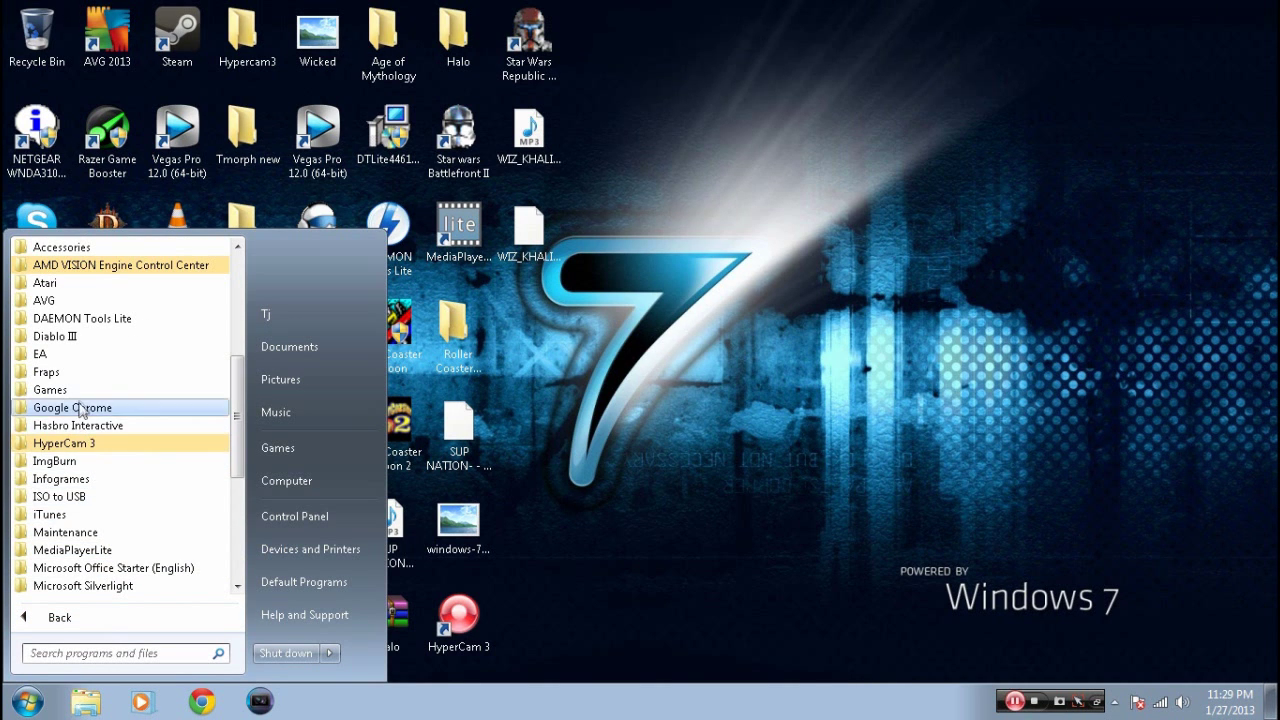
Step: Launch Disk Defragmenter and start analyzing drive C: for fragmentation
{"action": "left_click", "coordinate": [62, 247]}
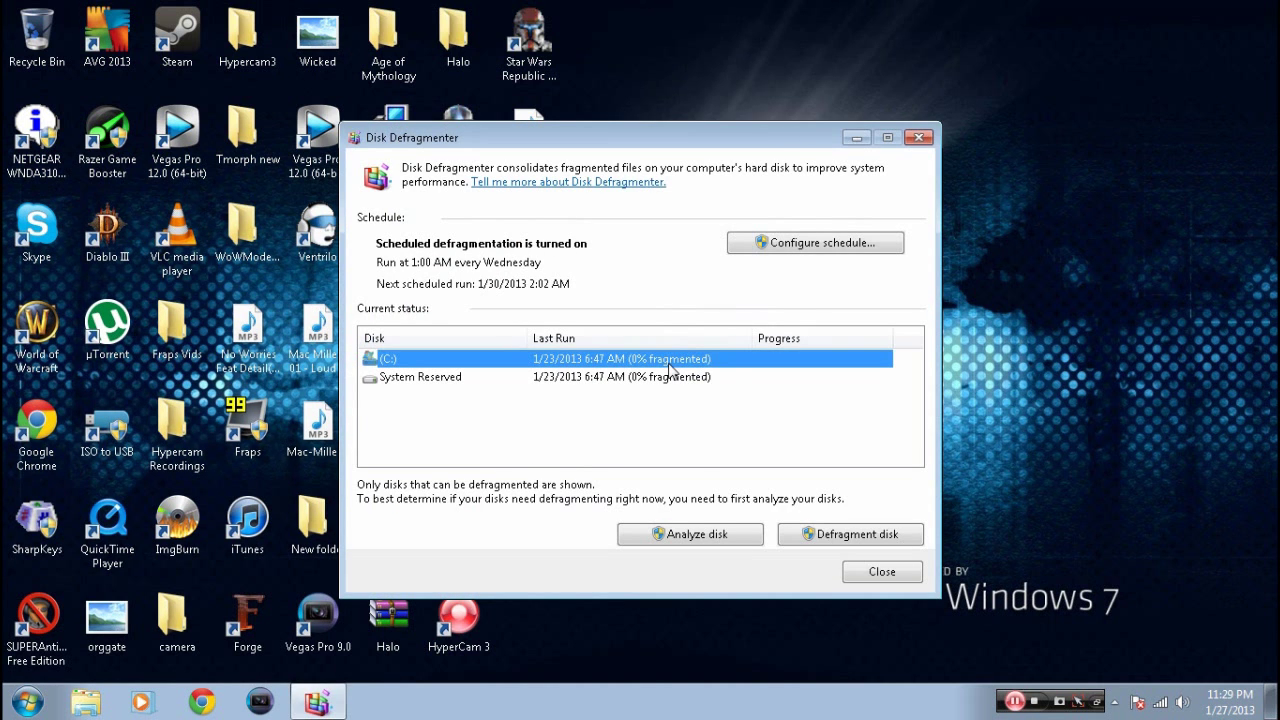
{"action": "left_click", "coordinate": [690, 533]}
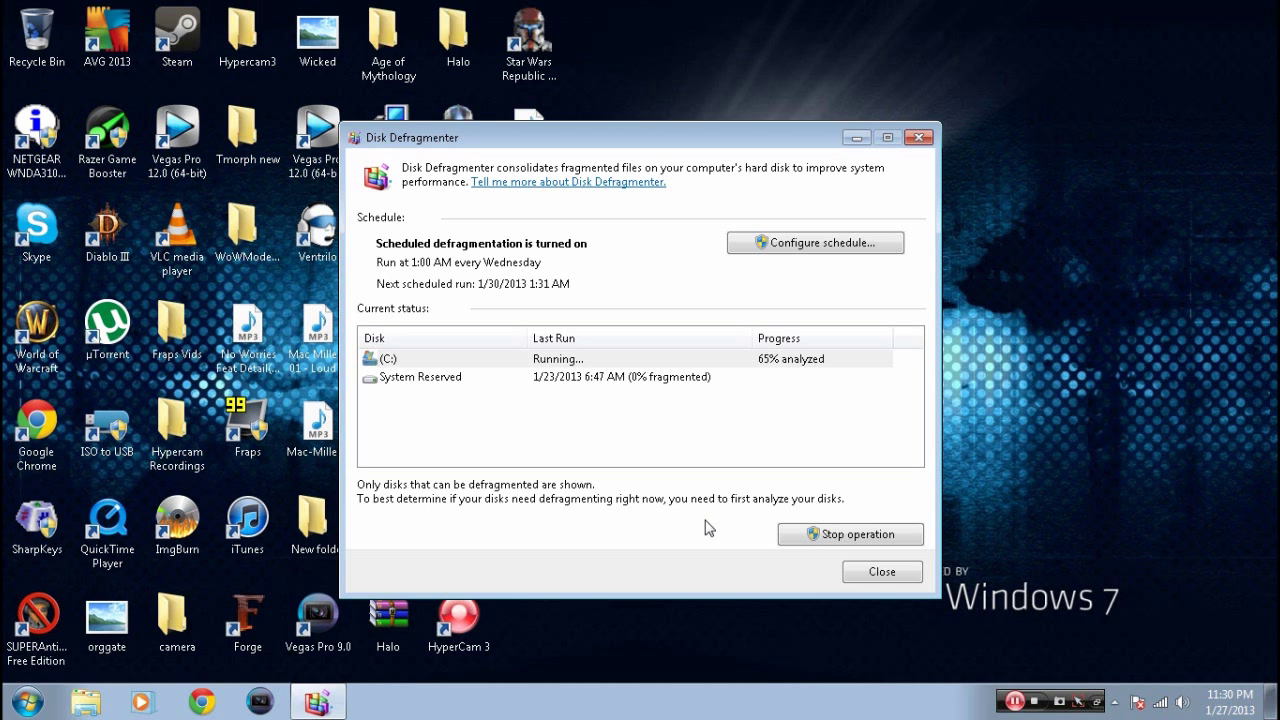
{"action": "mouse_move", "coordinate": [1015, 635]}
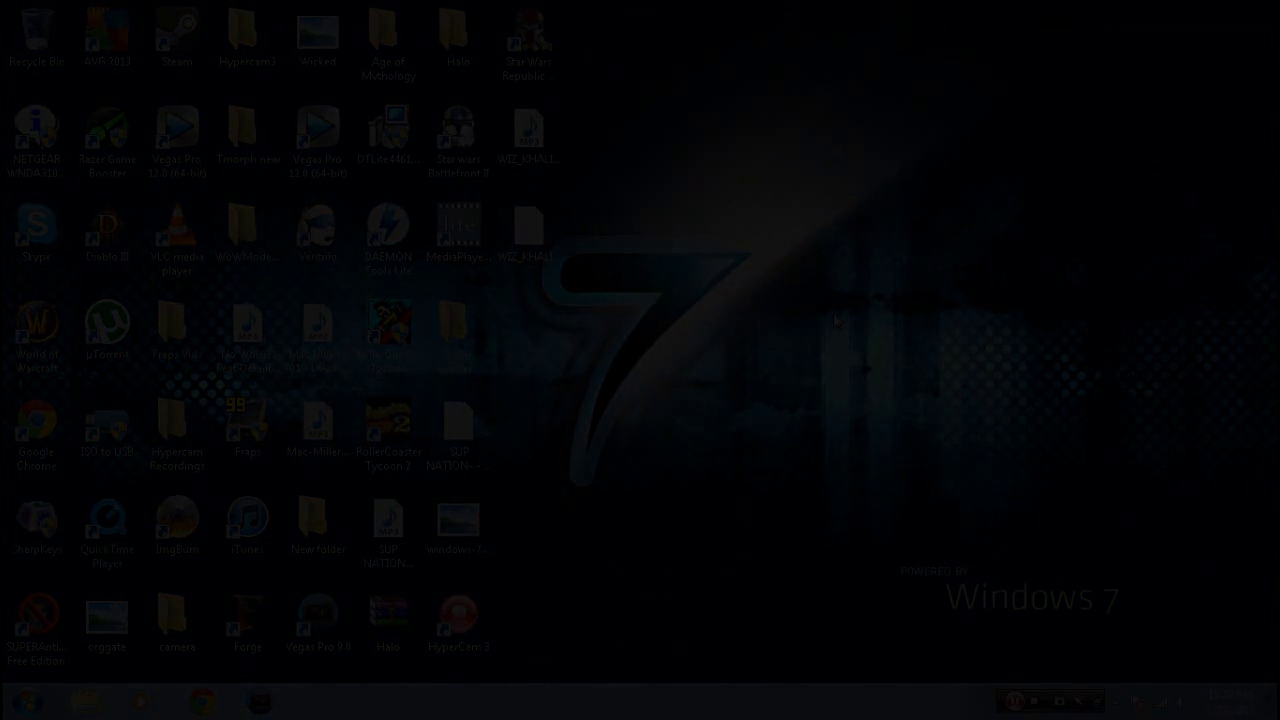
Step: Bring up the Start menu listing programs, Documents, Computer and Control Panel
{"action": "left_click", "coordinate": [22, 703]}
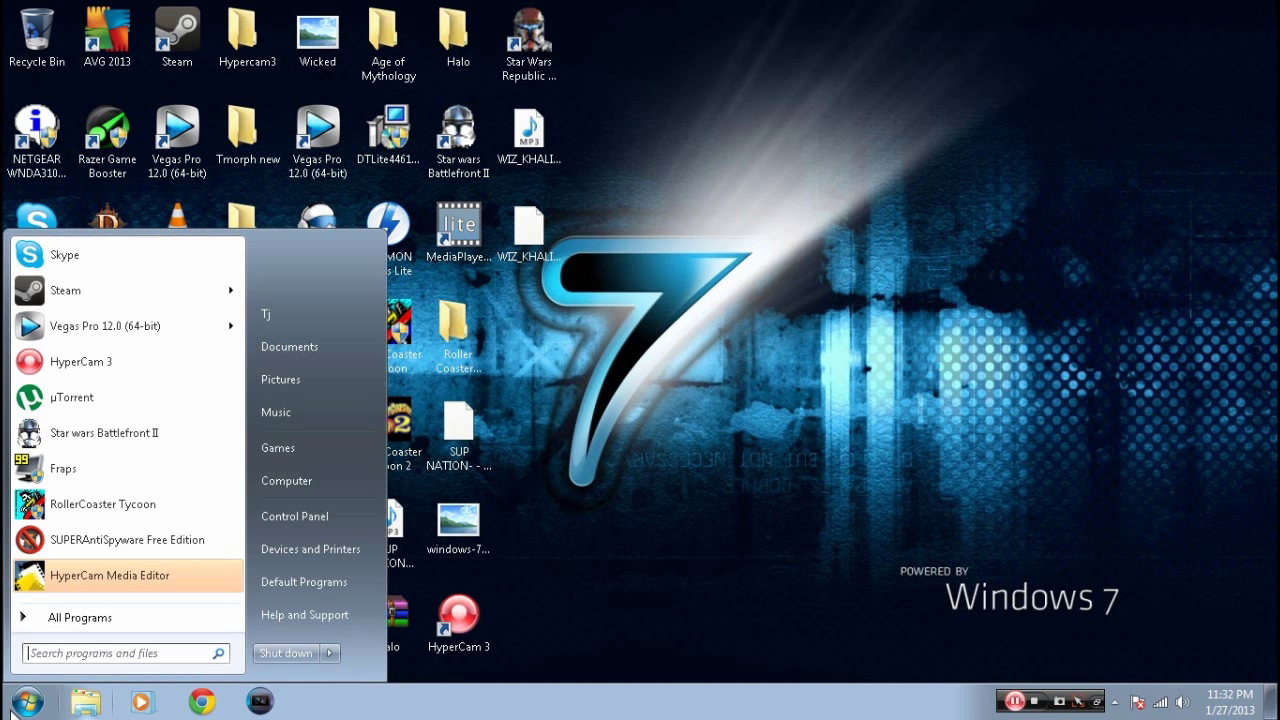
Step: Reach the Tools maintenance page in Local Disk (C:) Properties from Computer
{"action": "left_click", "coordinate": [286, 481]}
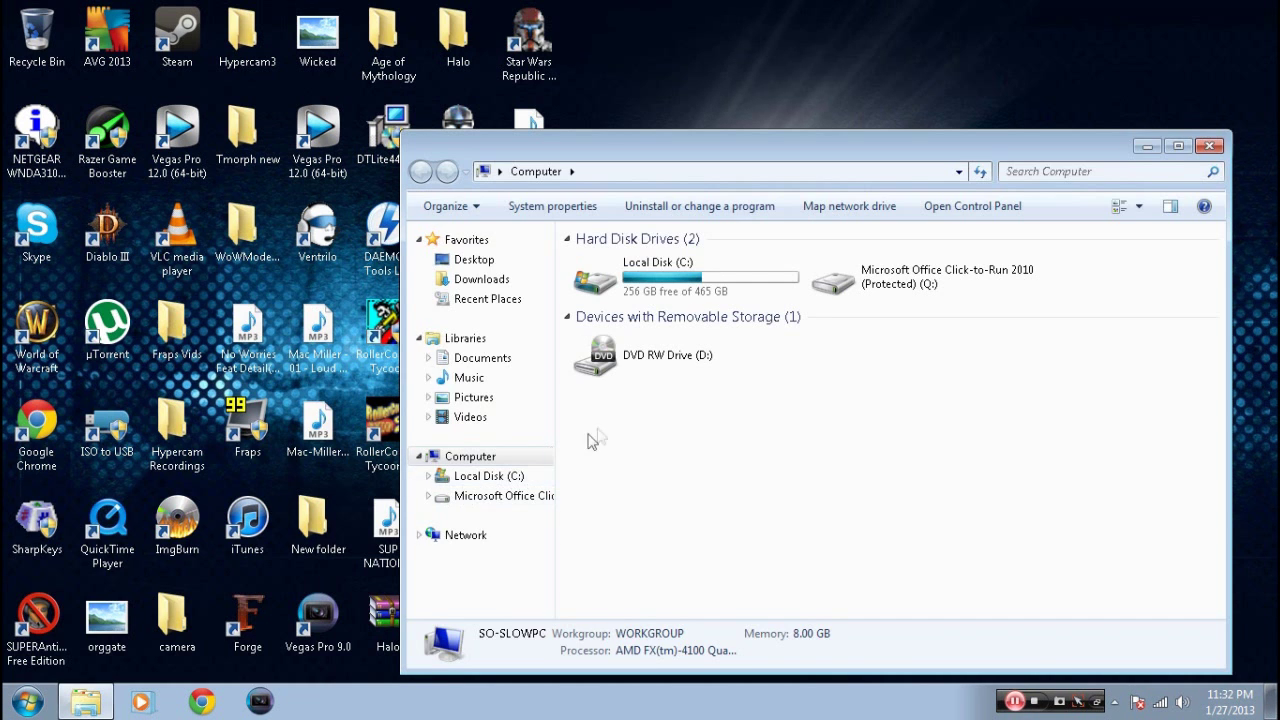
{"action": "right_click", "coordinate": [660, 275]}
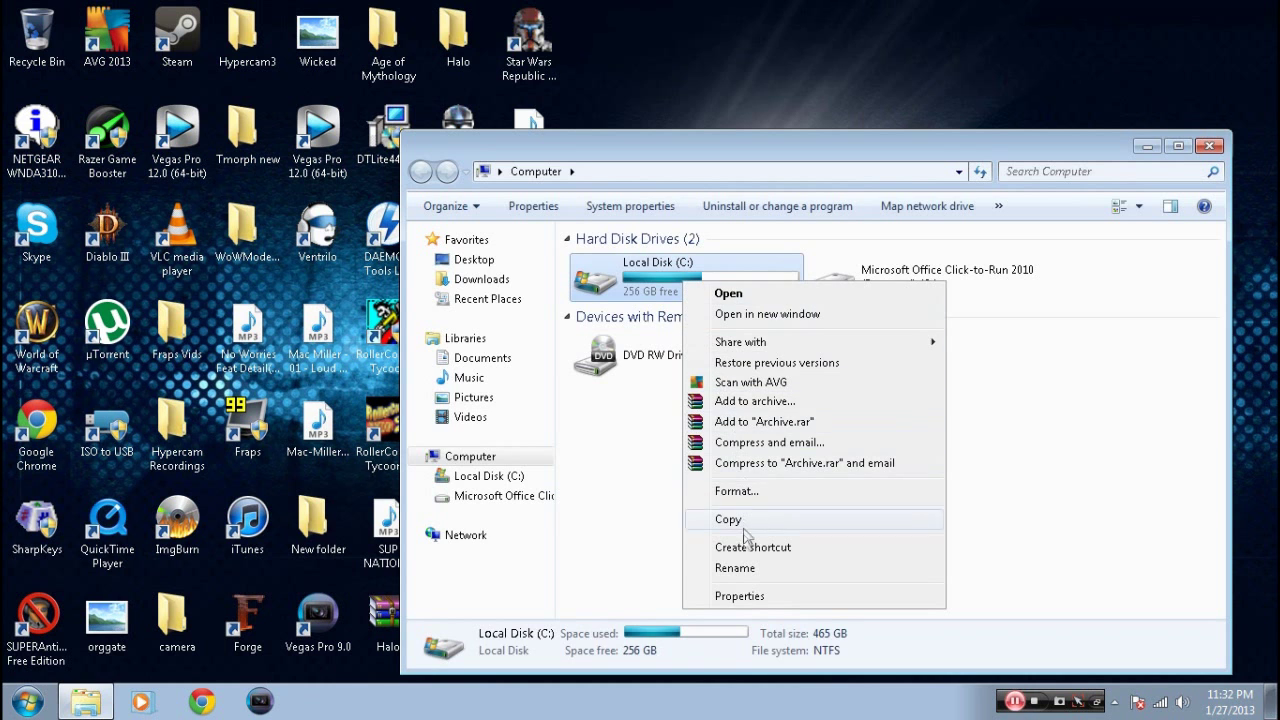
{"action": "left_click", "coordinate": [739, 596]}
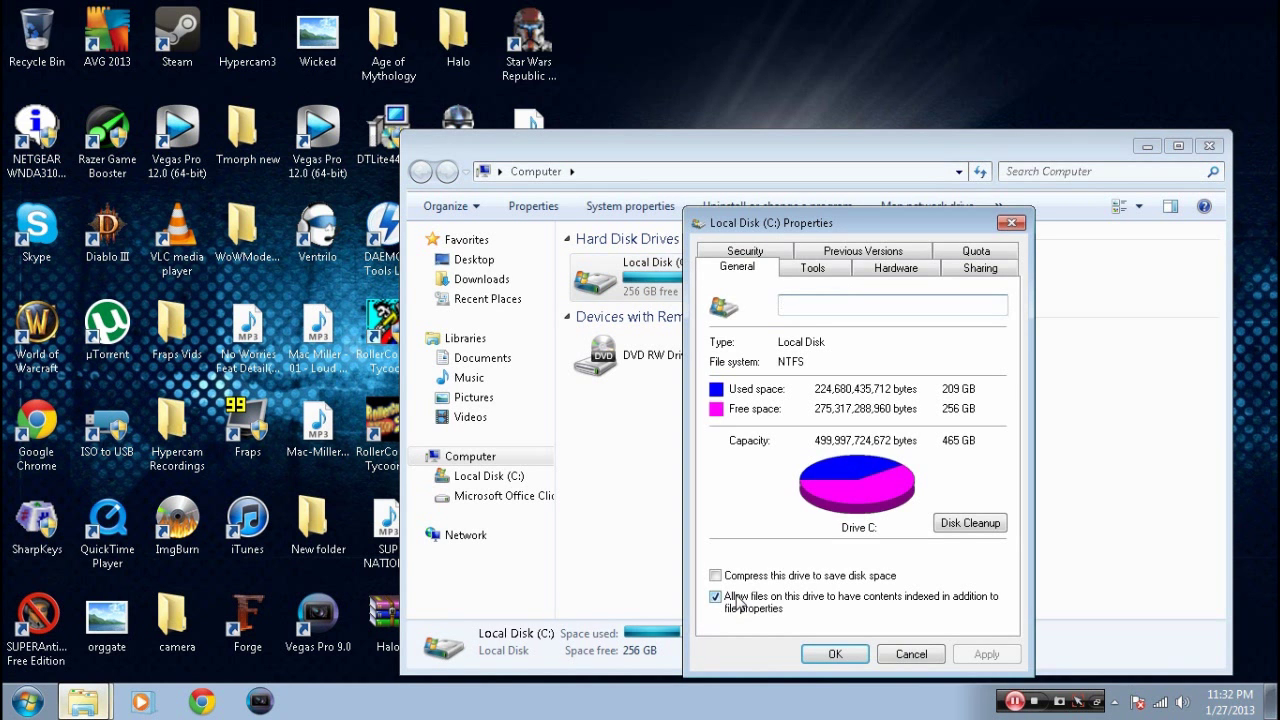
{"action": "left_click", "coordinate": [812, 267]}
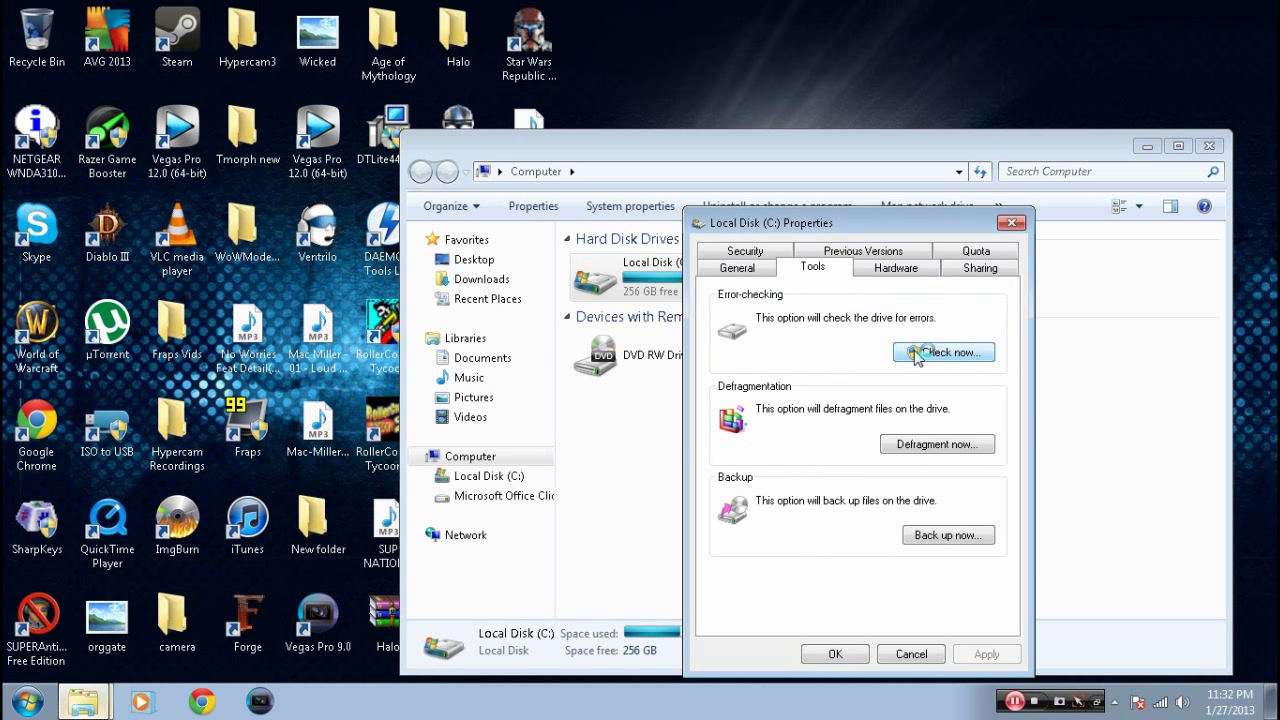
Step: Start a Check now scan on C: that fixes file system errors and recovers bad sectors
{"action": "left_click", "coordinate": [942, 352]}
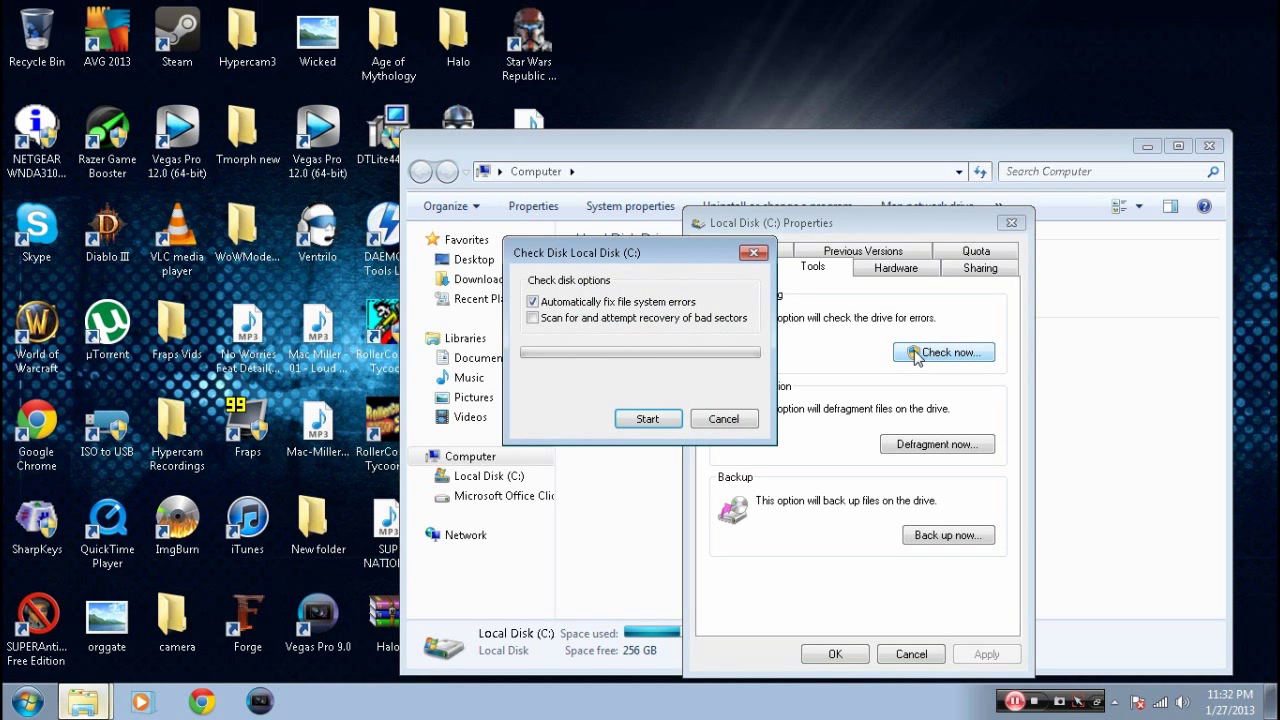
{"action": "mouse_move", "coordinate": [601, 392]}
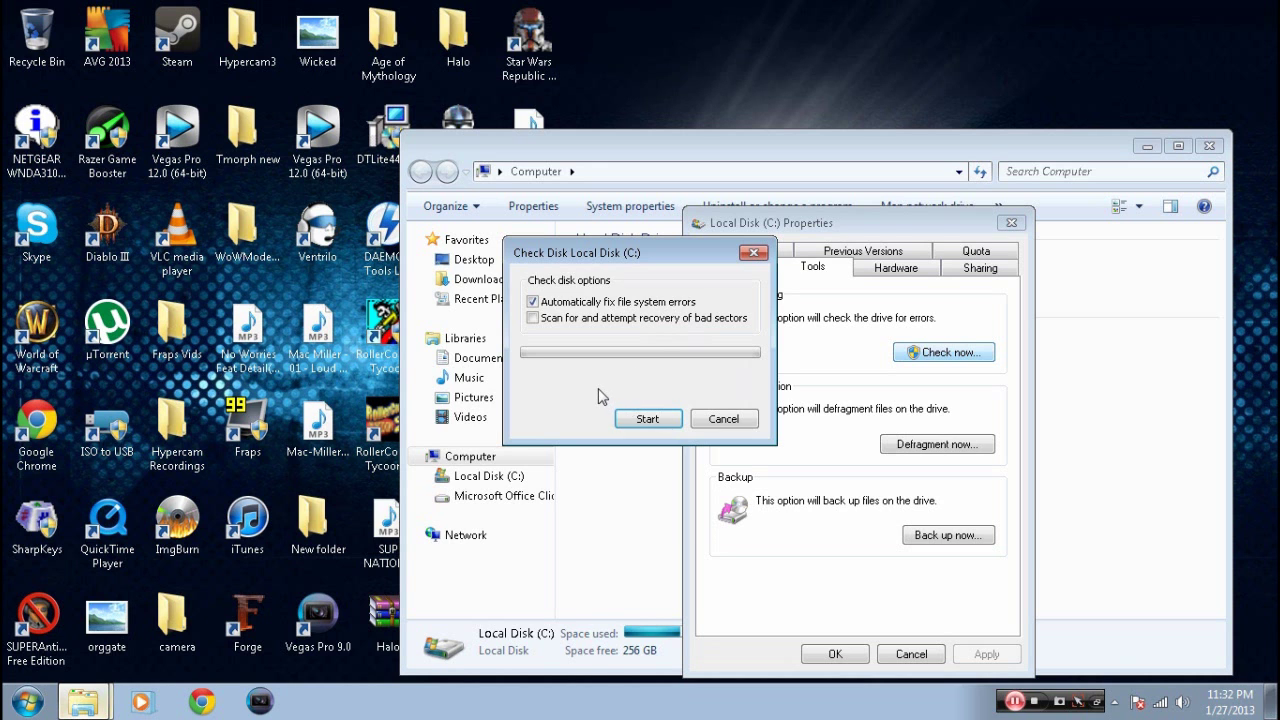
{"action": "left_click", "coordinate": [532, 318]}
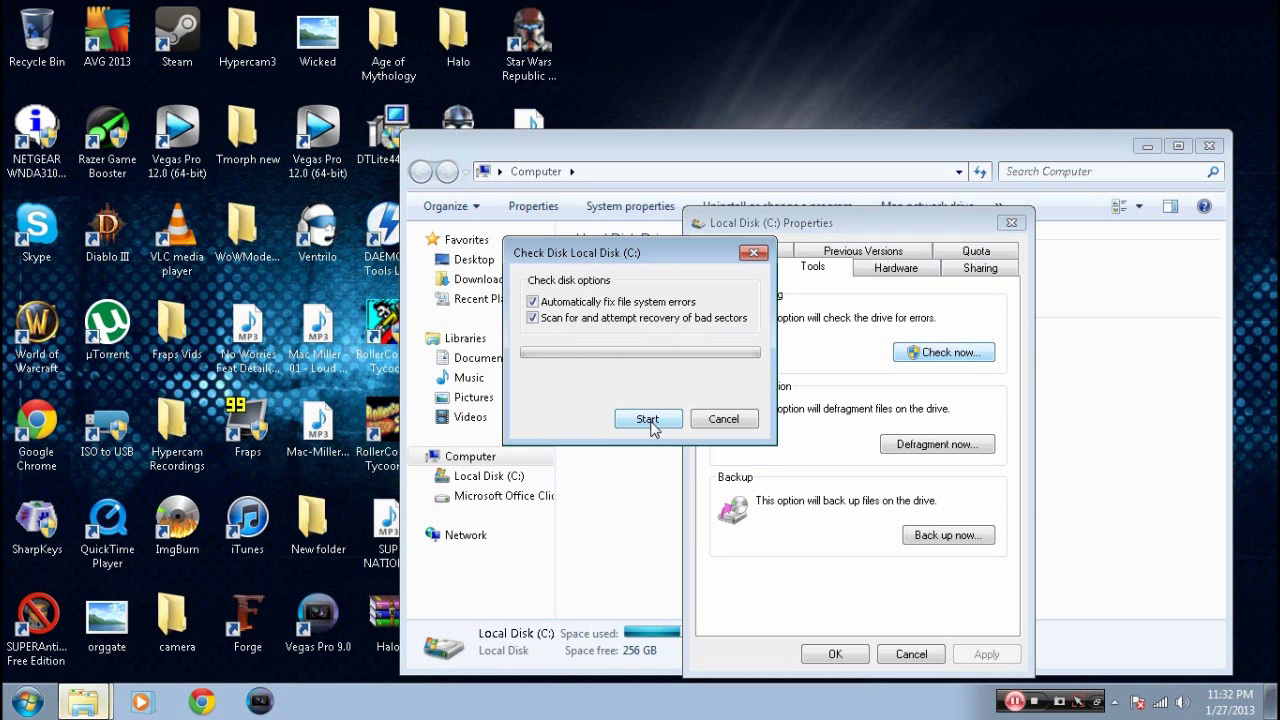
{"action": "left_click", "coordinate": [648, 419]}
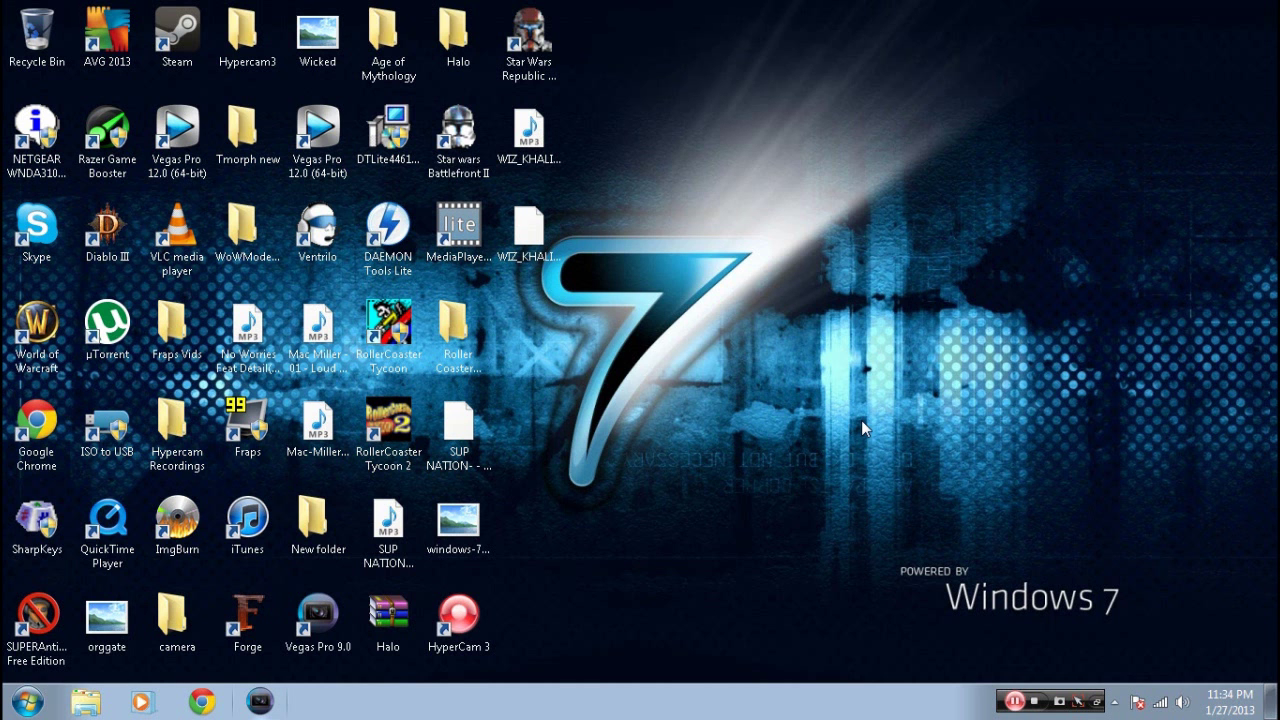
Step: Launch Chrome and reach superantispyware.com from the Google search results
{"action": "left_click", "coordinate": [202, 701]}
{"action": "type", "text": "superanti"}
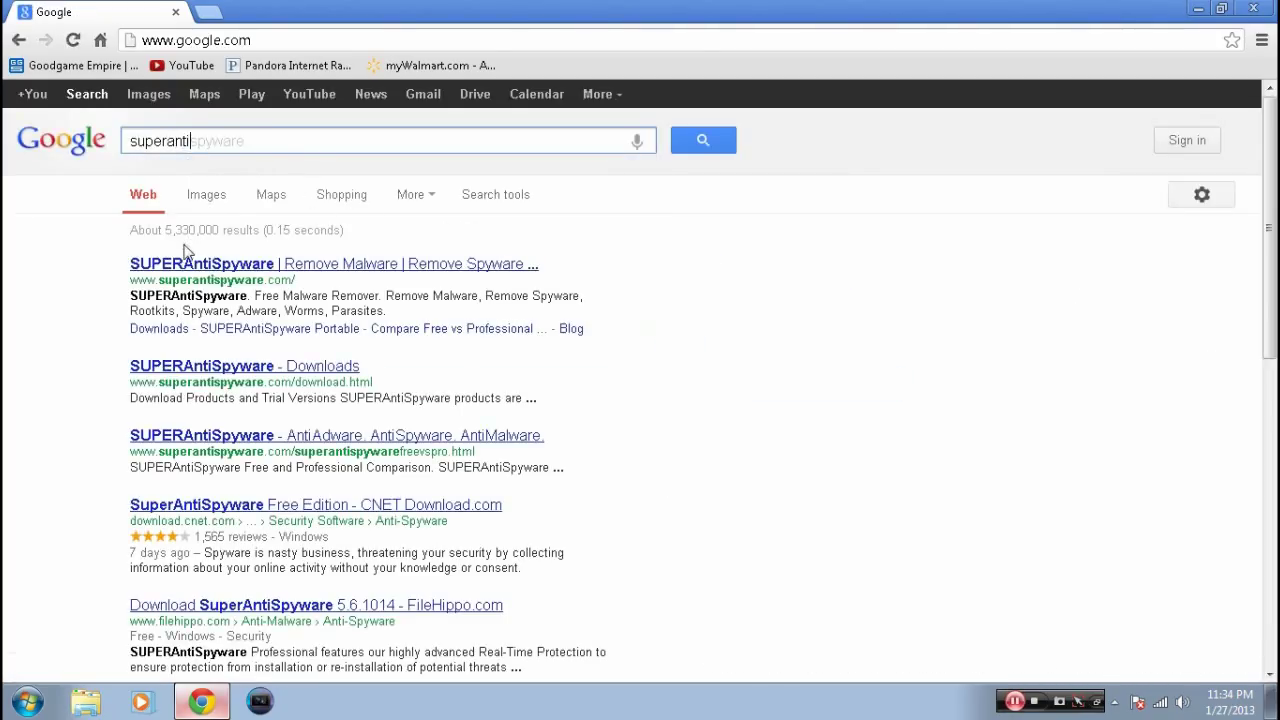
{"action": "left_click", "coordinate": [201, 263]}
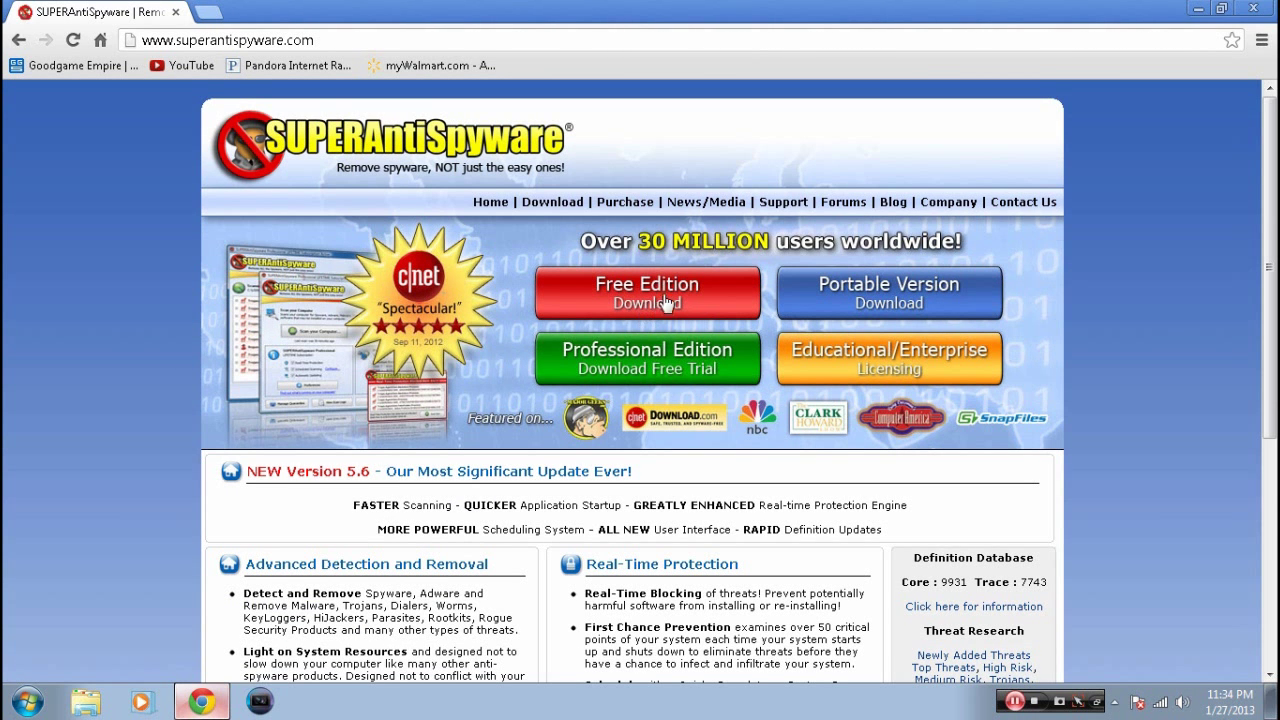
{"action": "mouse_move", "coordinate": [648, 283]}
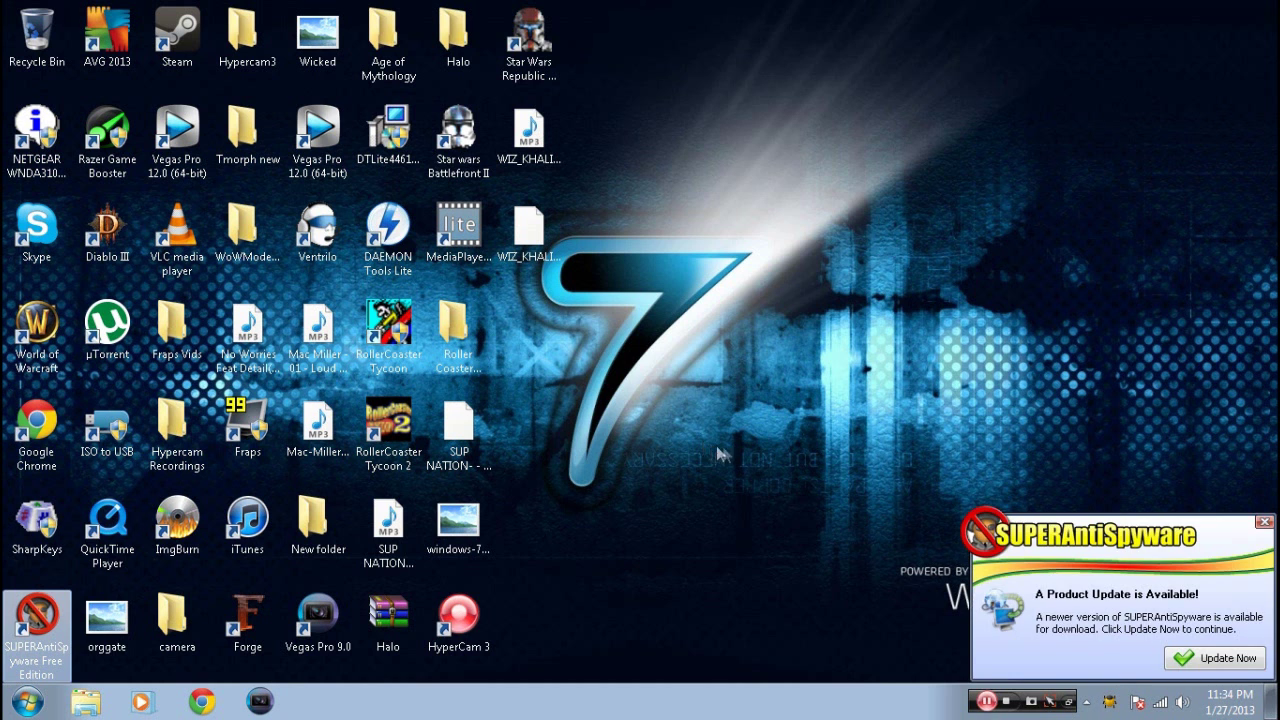
Step: Dismiss the update notice, launch SUPERAntiSpyware from the desktop and run Check for Updates
{"action": "left_click", "coordinate": [1263, 521]}
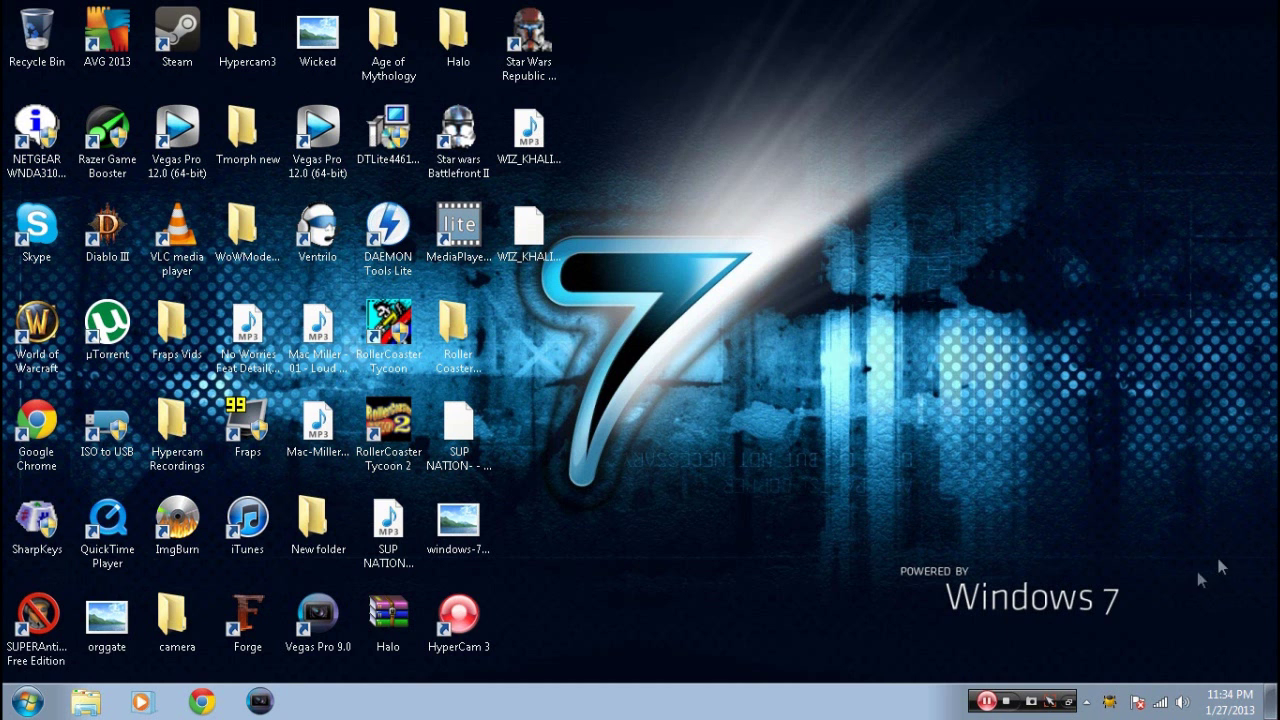
{"action": "double_click", "coordinate": [37, 625]}
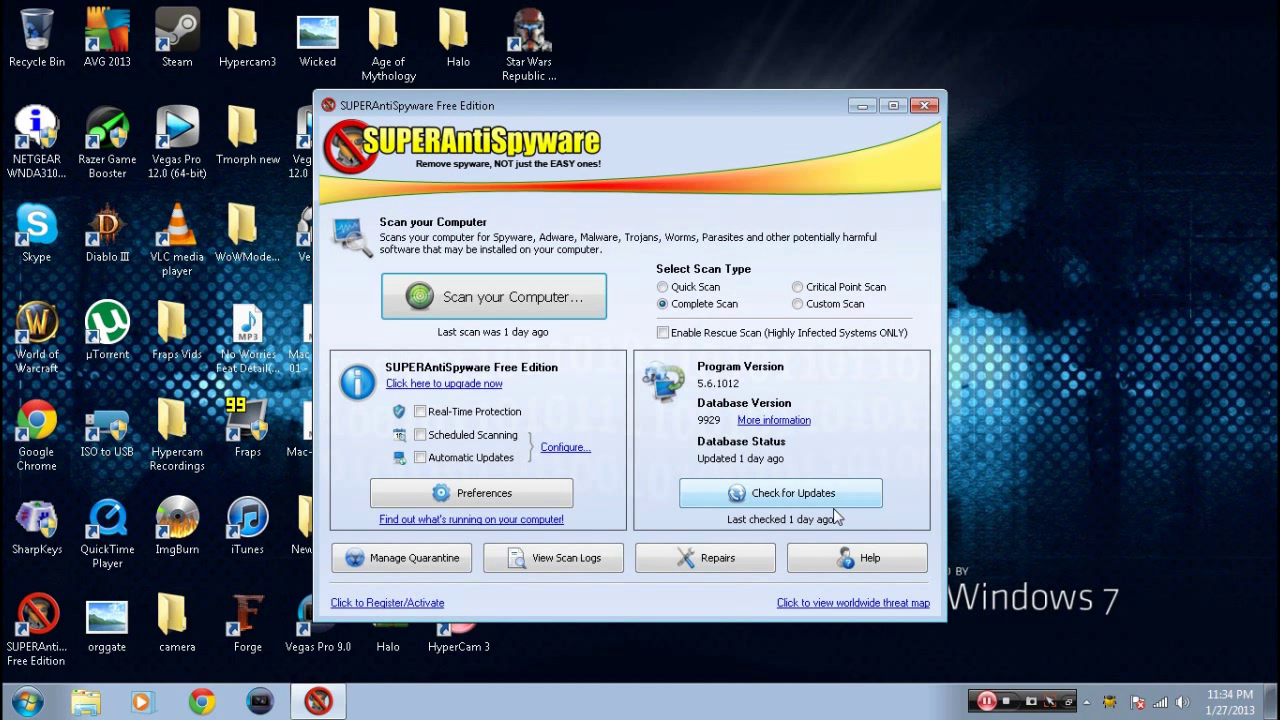
{"action": "left_click", "coordinate": [780, 492]}
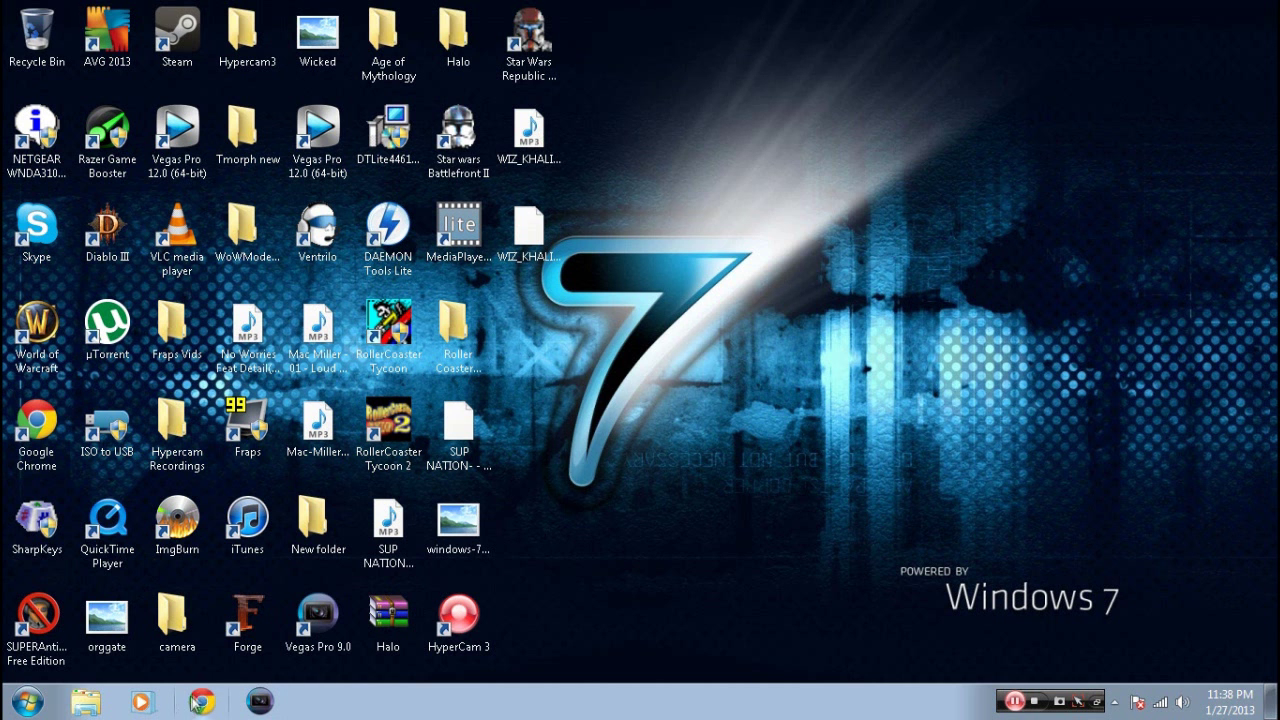
Step: Search for Malwarebytes and choose its Free Download
{"action": "type", "text": "malew"}
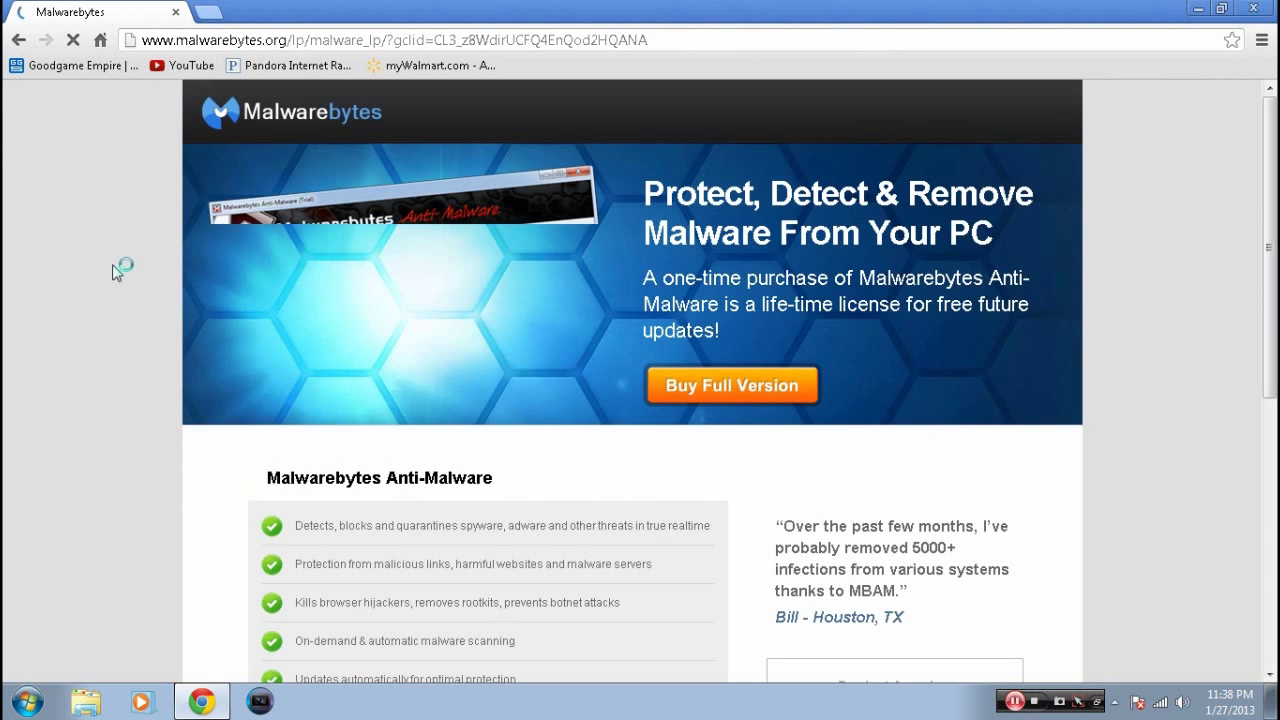
{"action": "scroll", "scroll_direction": "down", "scroll_amount": 3}
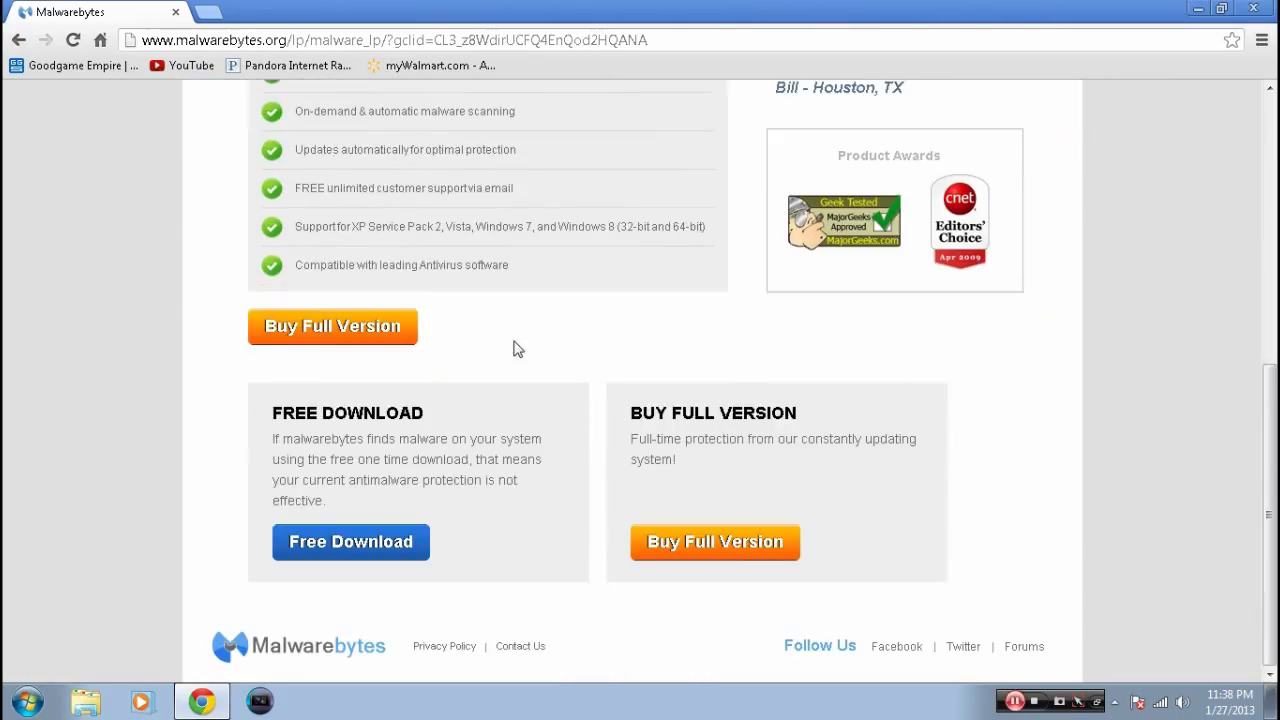
{"action": "mouse_move", "coordinate": [318, 541]}
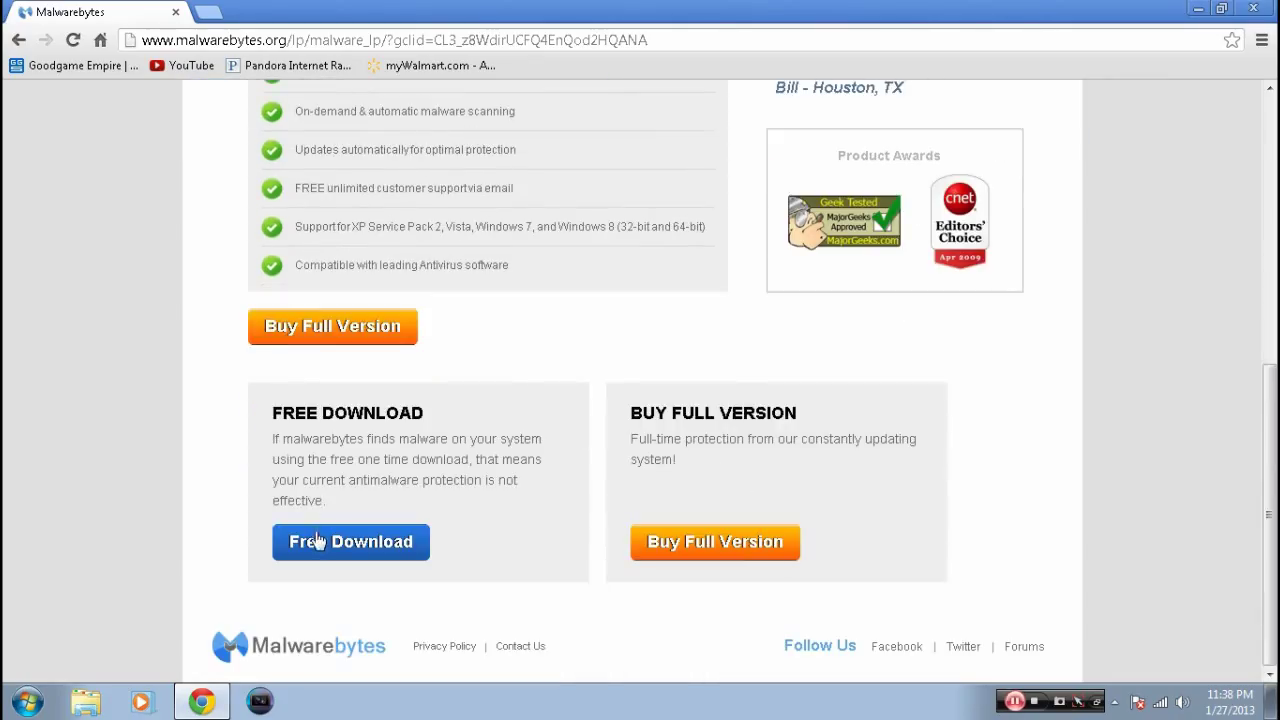
{"action": "left_click", "coordinate": [351, 541]}
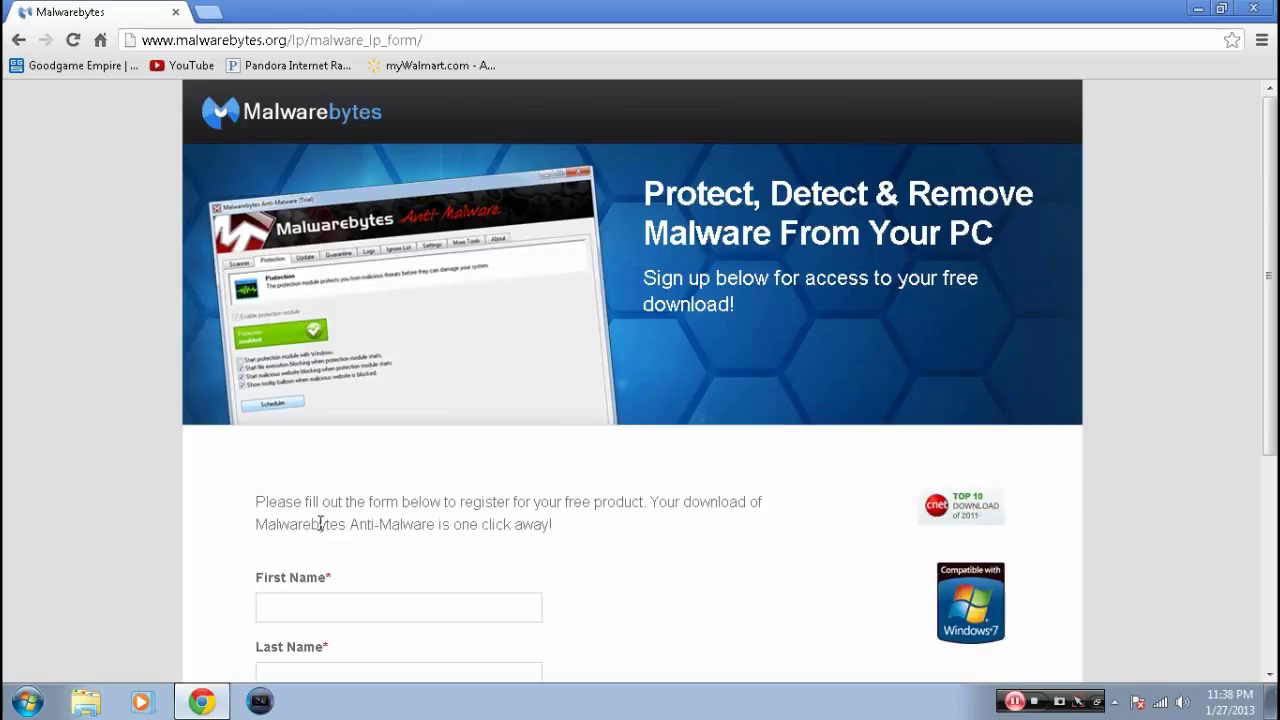
Step: Continue through the form via HERE so the Anti-Malware setup file starts downloading
{"action": "scroll", "scroll_direction": "down", "scroll_amount": 3}
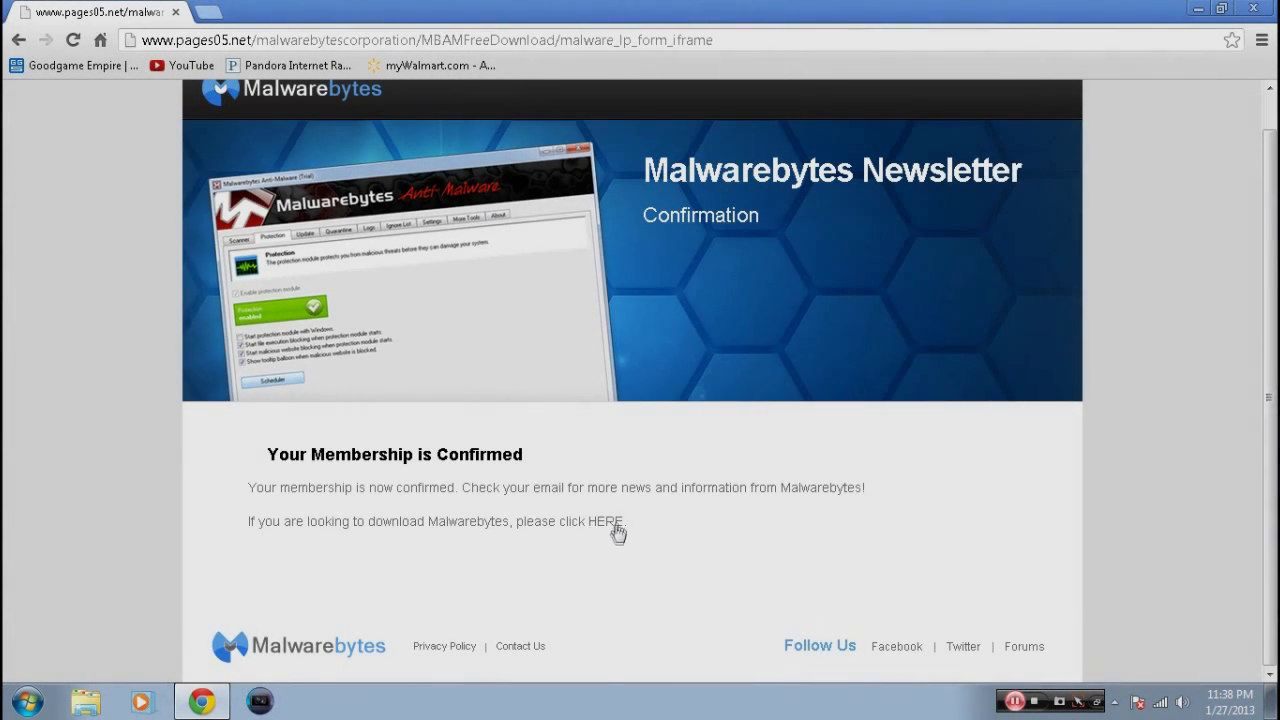
{"action": "left_click", "coordinate": [608, 521]}
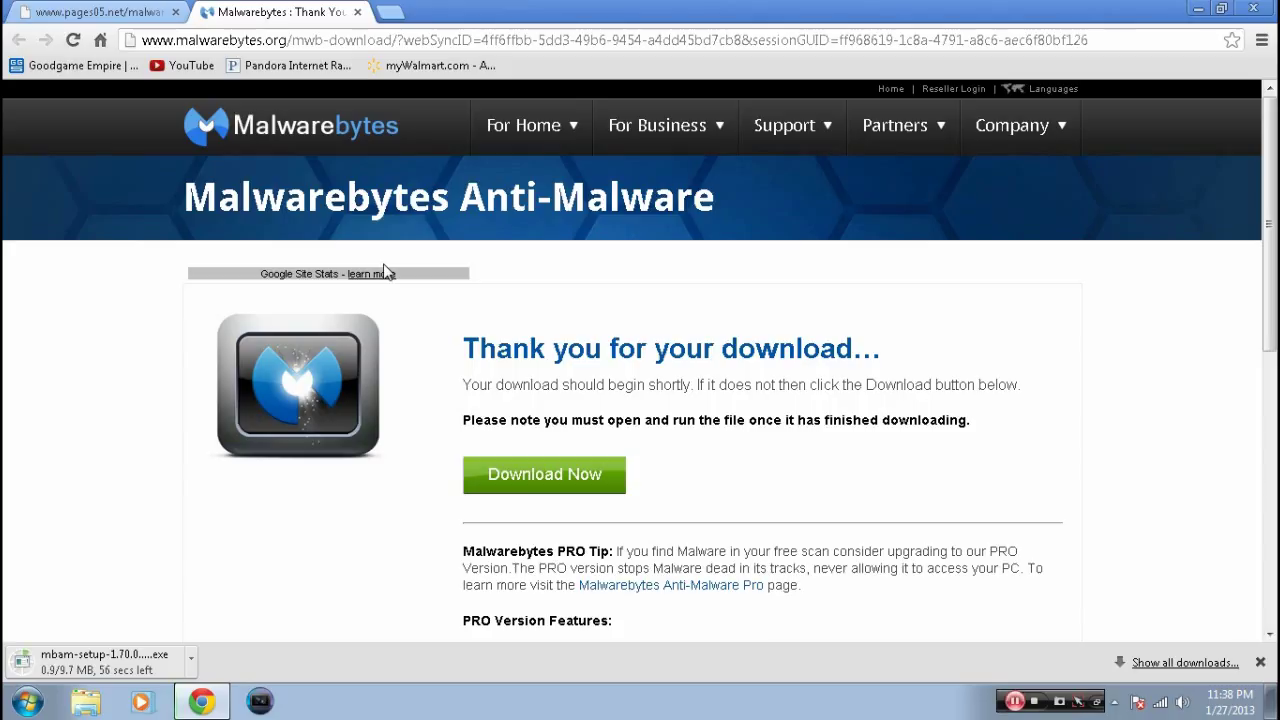
{"action": "mouse_move", "coordinate": [391, 345]}
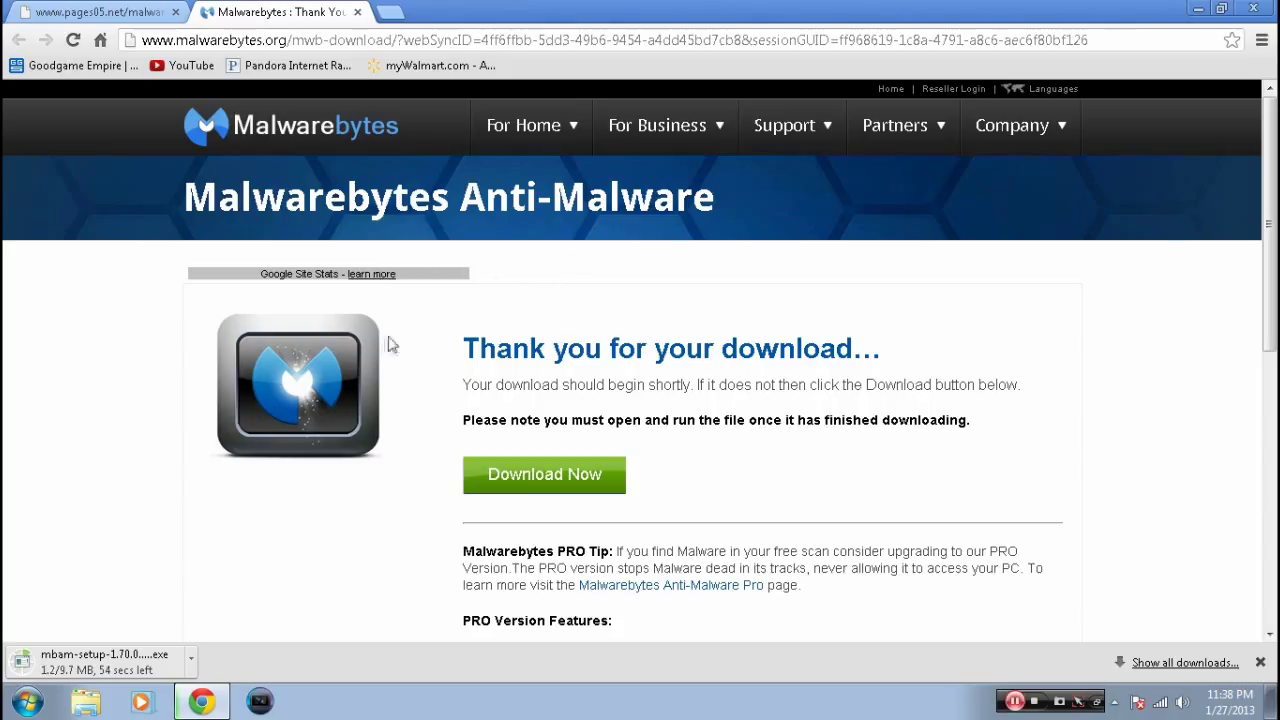